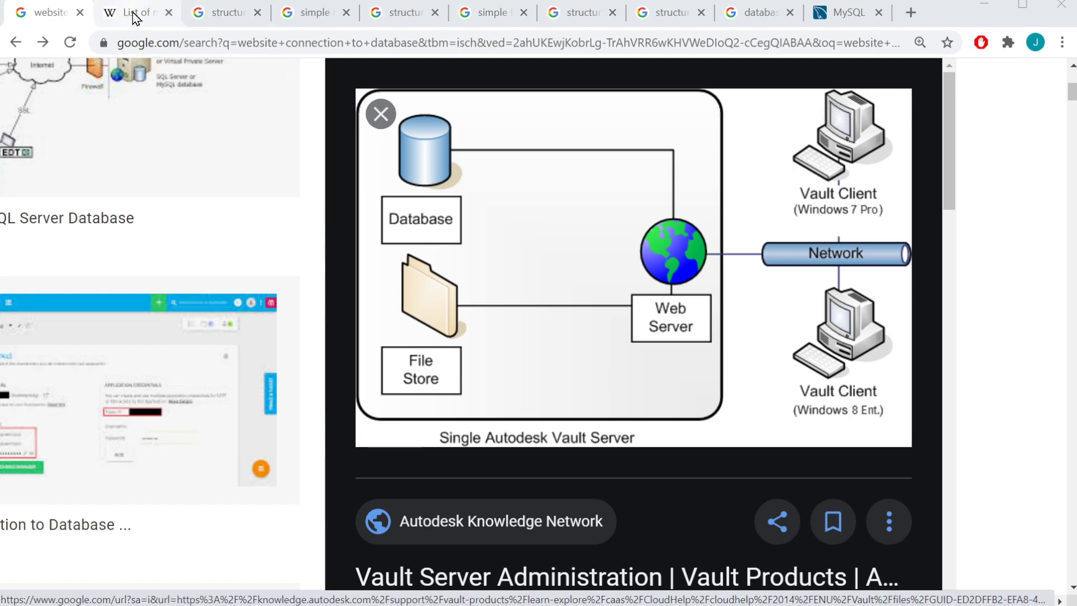
# Switch to the Wikipedia tab listing the most popular websites and review the Alexa ranking table.
pyautogui.click(135, 13)
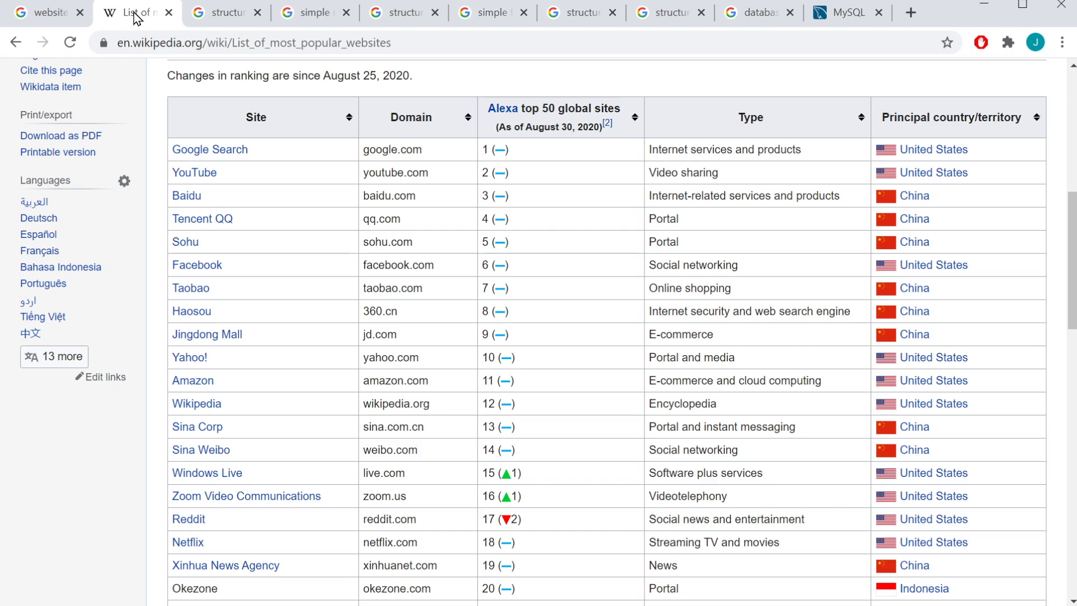
pyautogui.moveTo(193, 62)
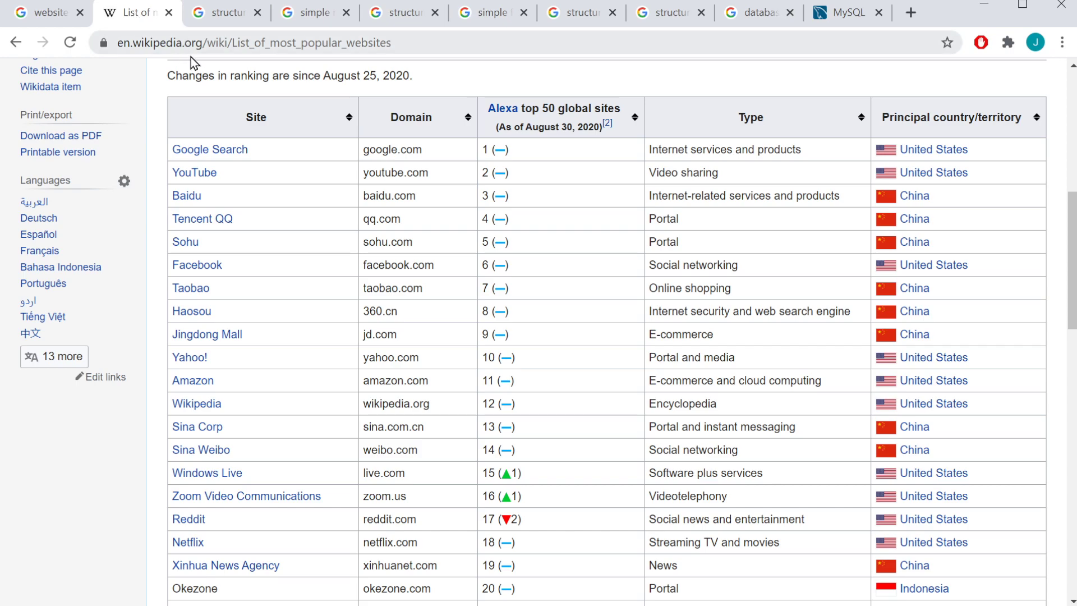
pyautogui.moveTo(405, 41)
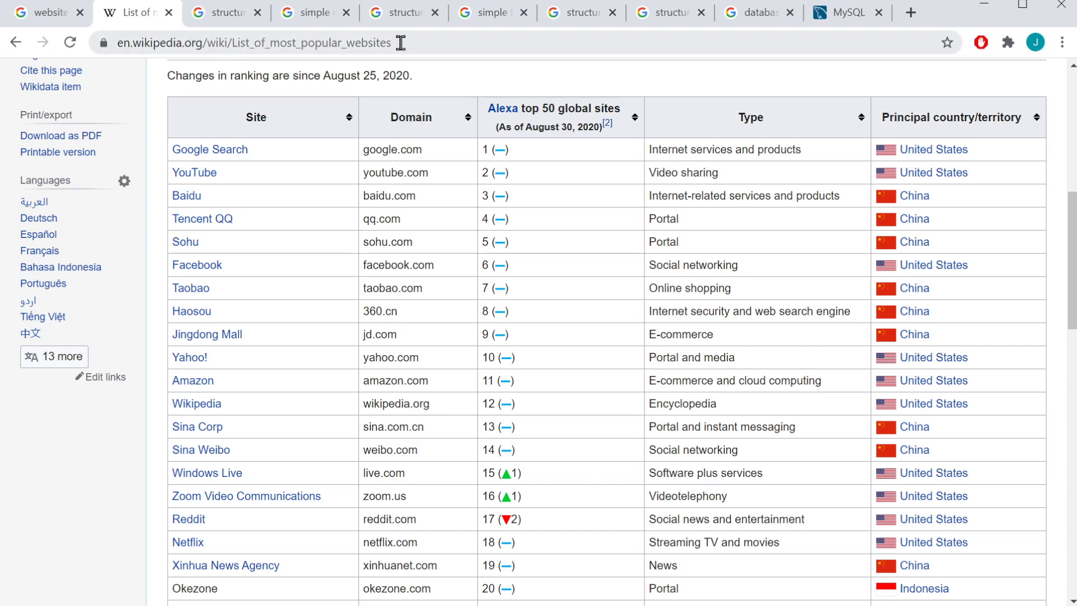
pyautogui.moveTo(419, 382)
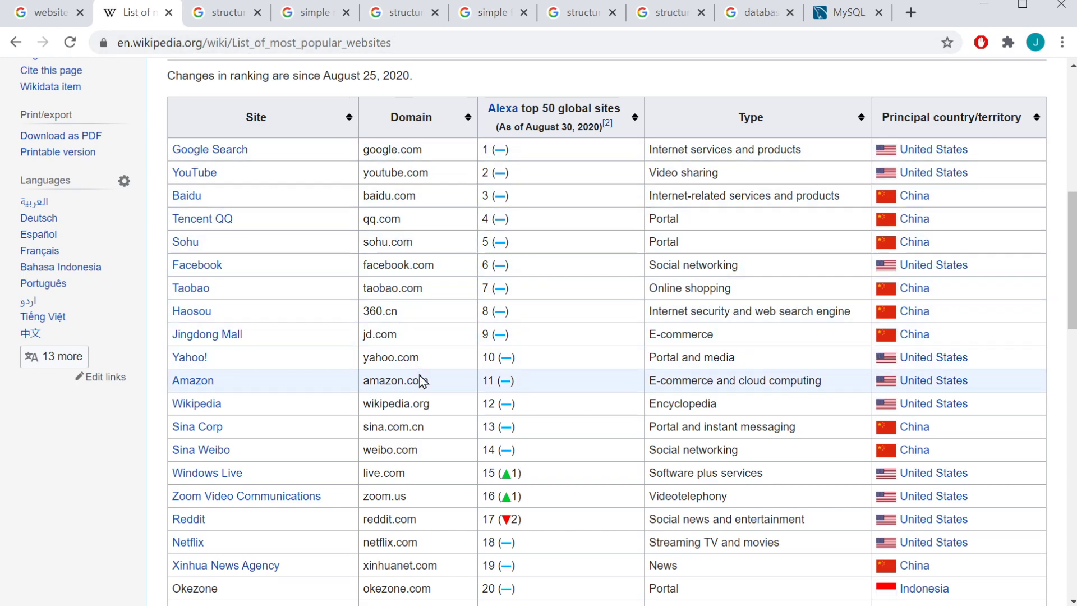
pyautogui.moveTo(305, 532)
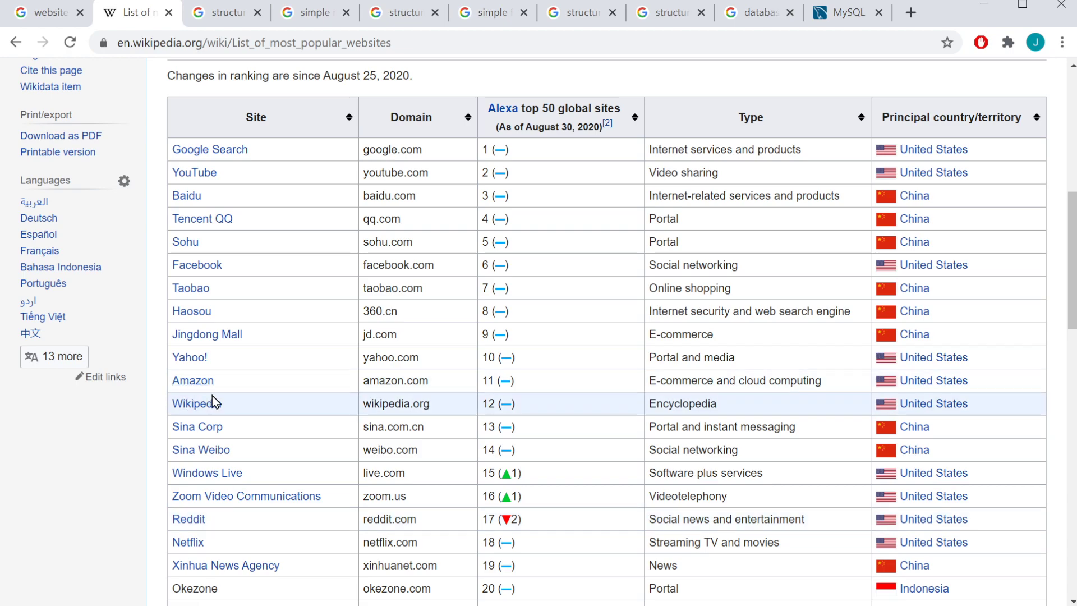
pyautogui.moveTo(254, 411)
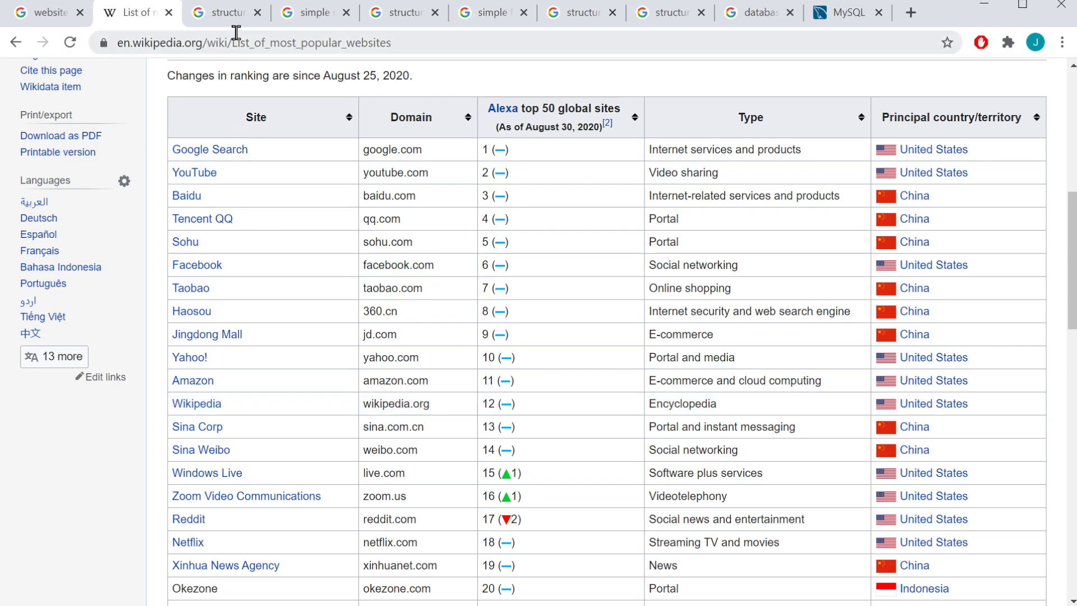
# Switch to the Google Images tab with the ORI 'What's Hiding in Your Unstructured Data?' diagram.
pyautogui.click(222, 12)
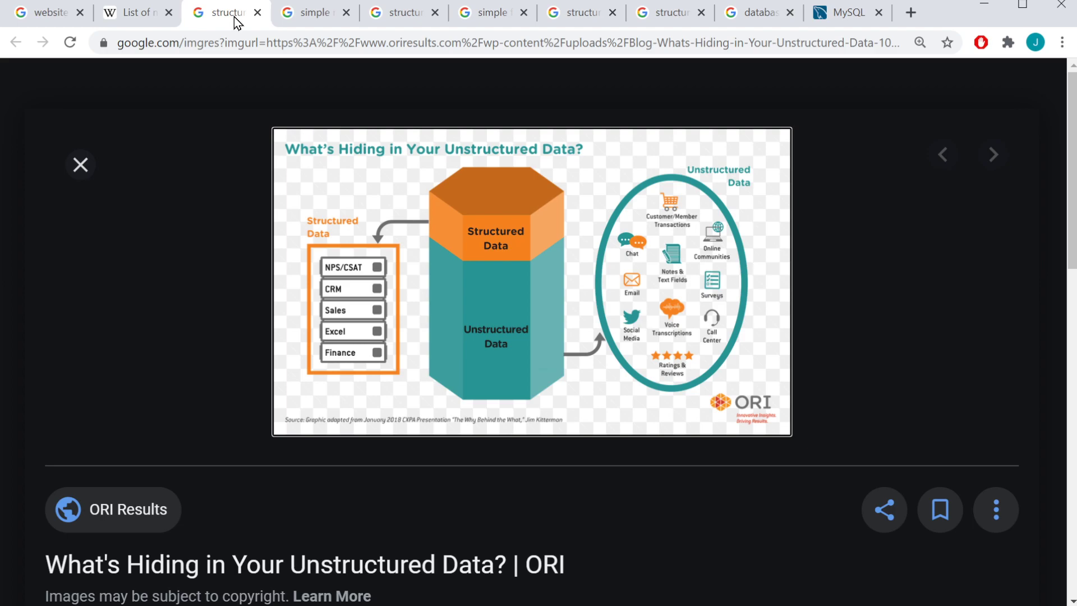
pyautogui.moveTo(498, 251)
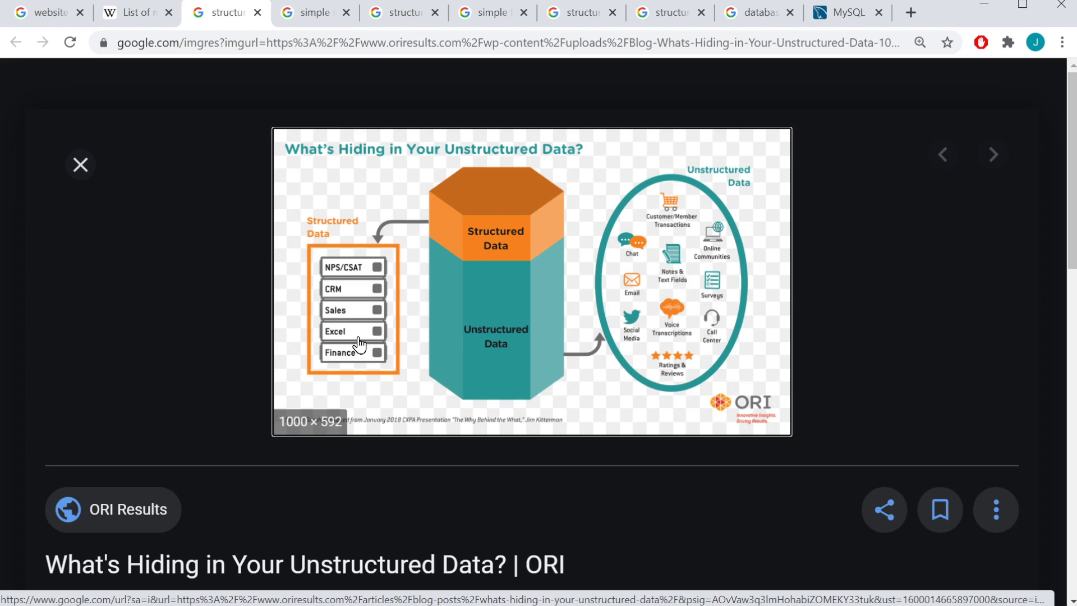
pyautogui.moveTo(608, 303)
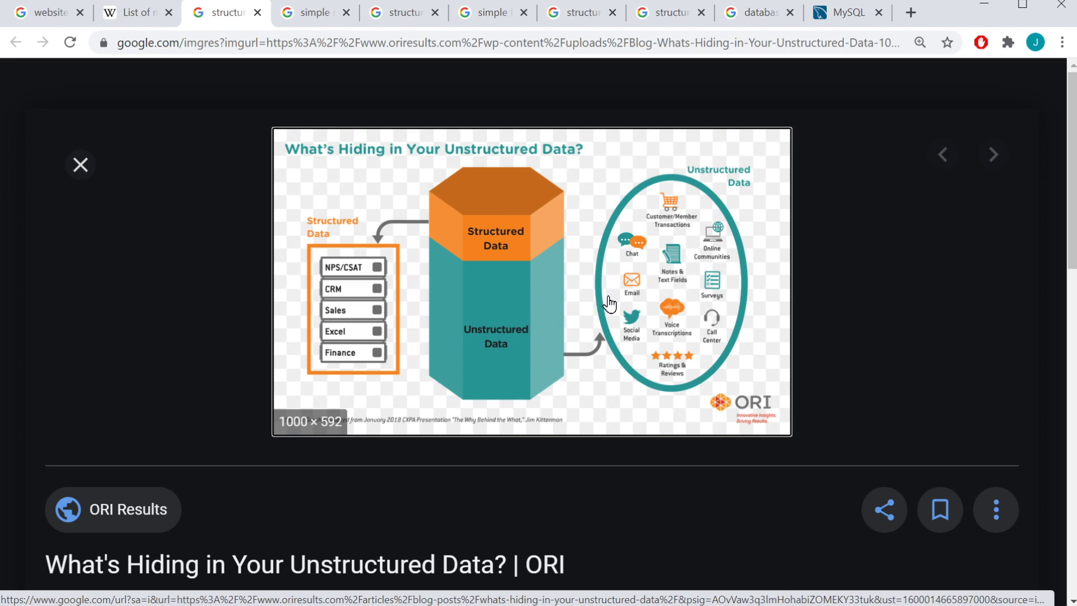
pyautogui.moveTo(666, 302)
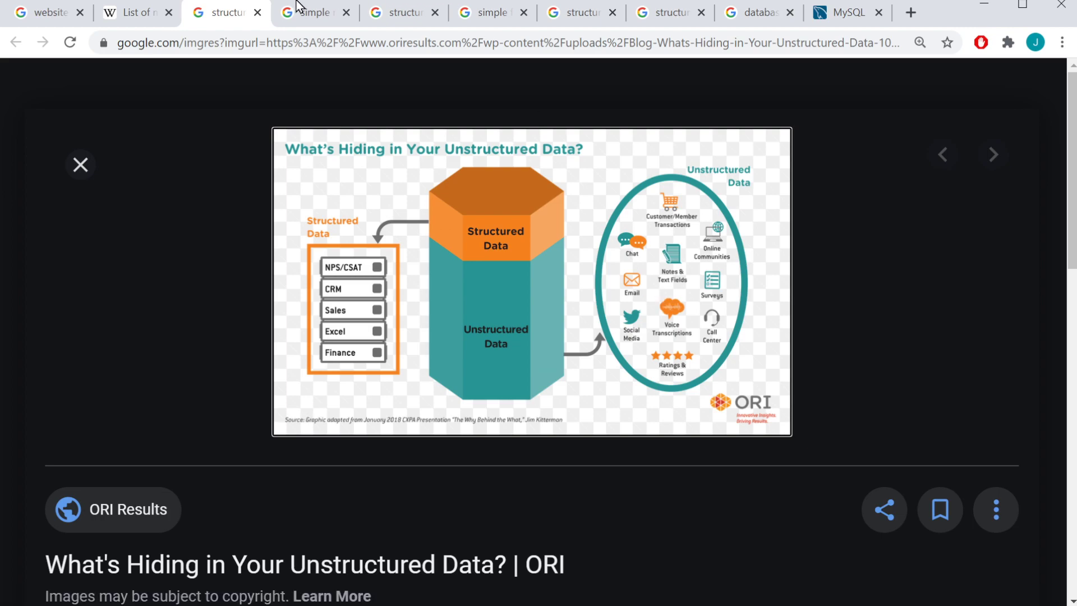
# Switch to the Google Images tab previewing the MySQL employees table with lastName, firstName, jobTitle.
pyautogui.click(314, 12)
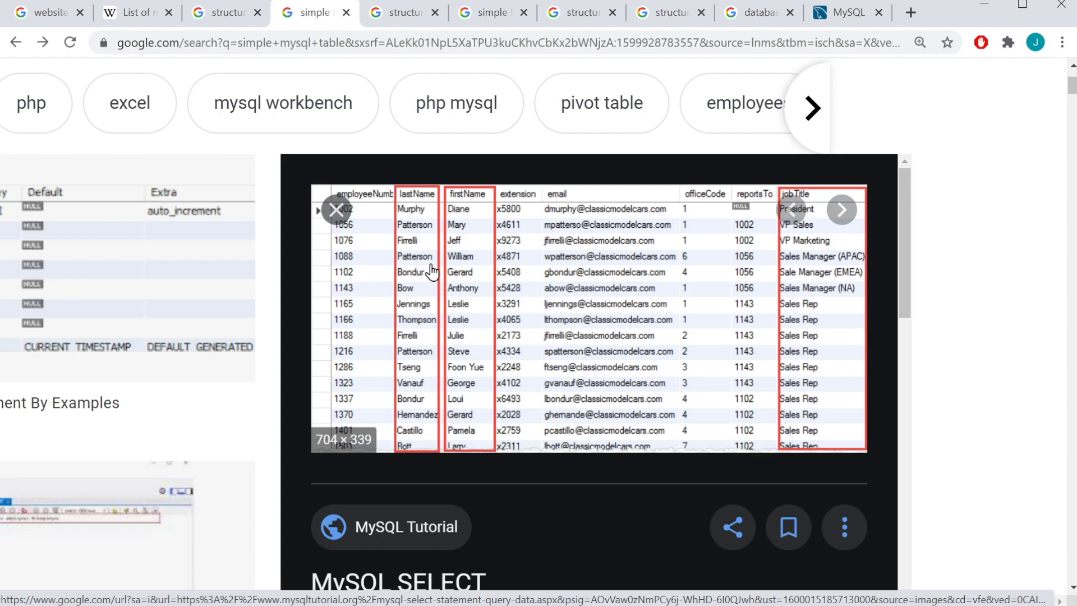
pyautogui.moveTo(377, 238)
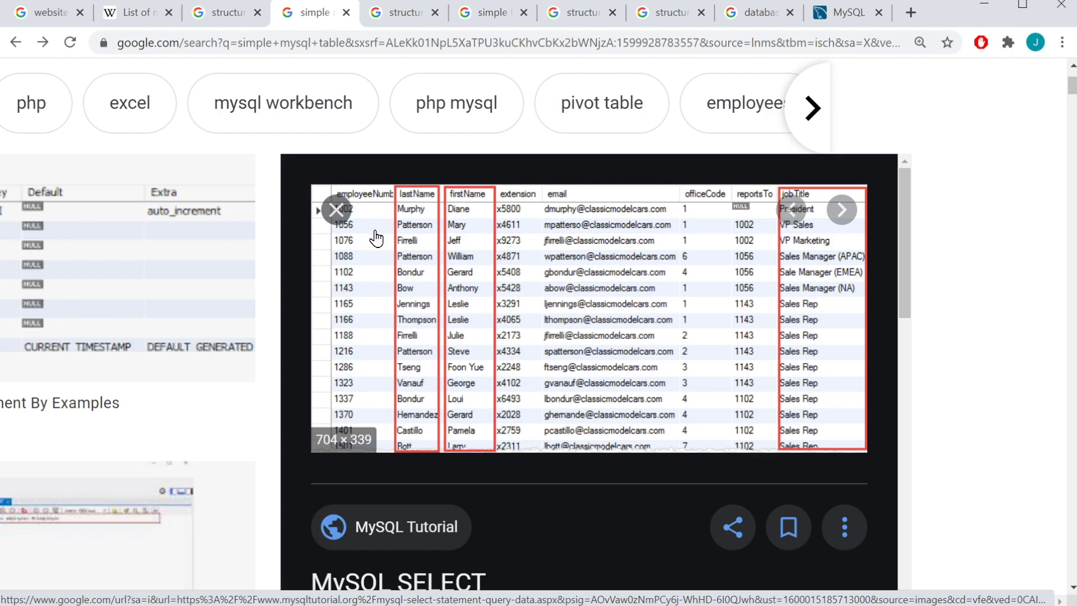
pyautogui.moveTo(370, 200)
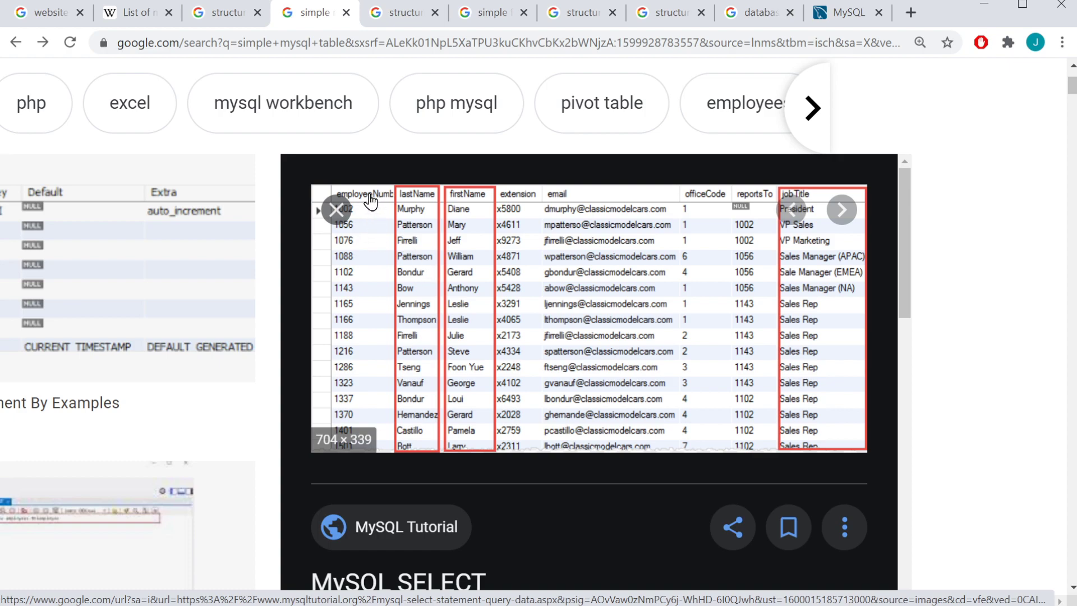
pyautogui.moveTo(825, 373)
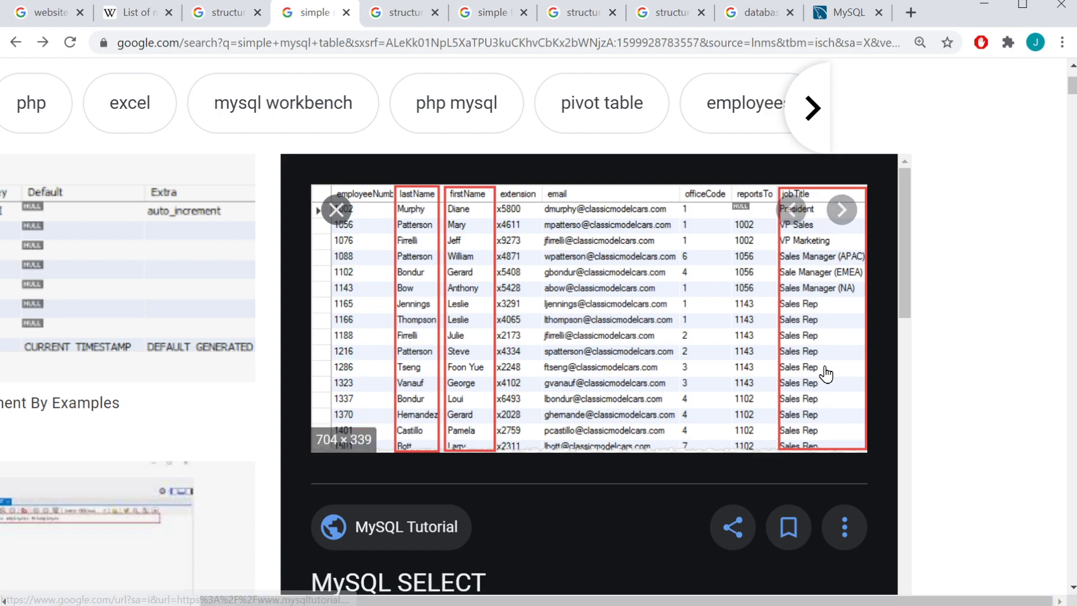
pyautogui.moveTo(824, 373)
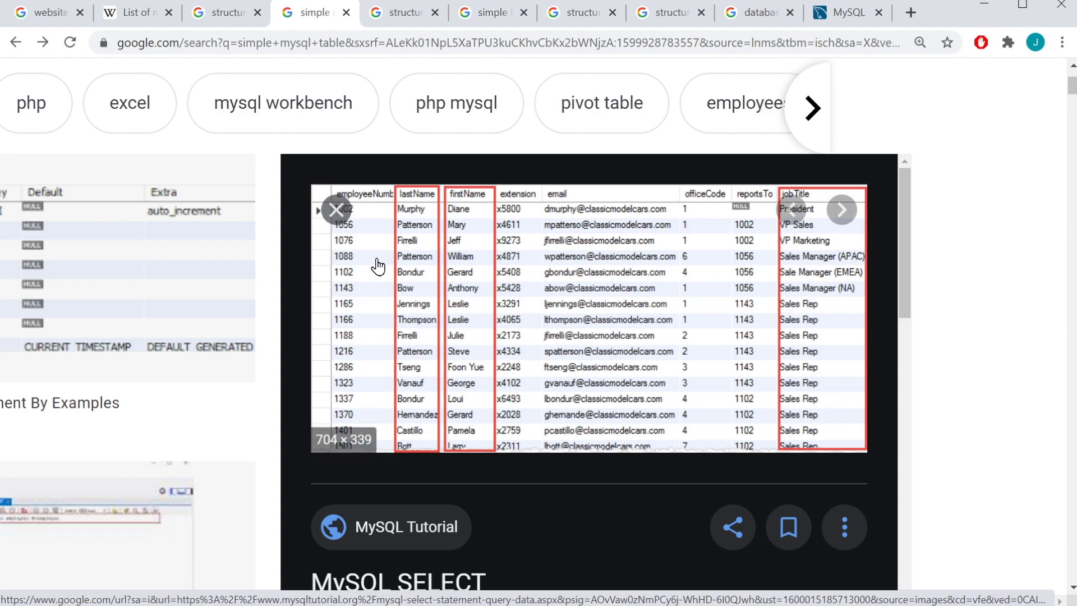
pyautogui.moveTo(386, 265)
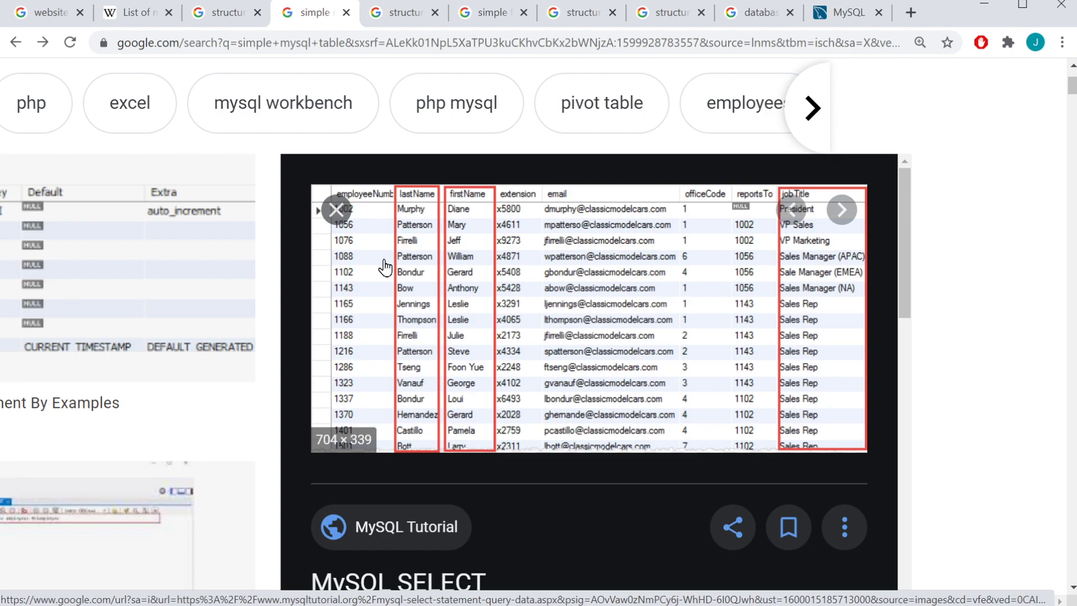
pyautogui.moveTo(821, 268)
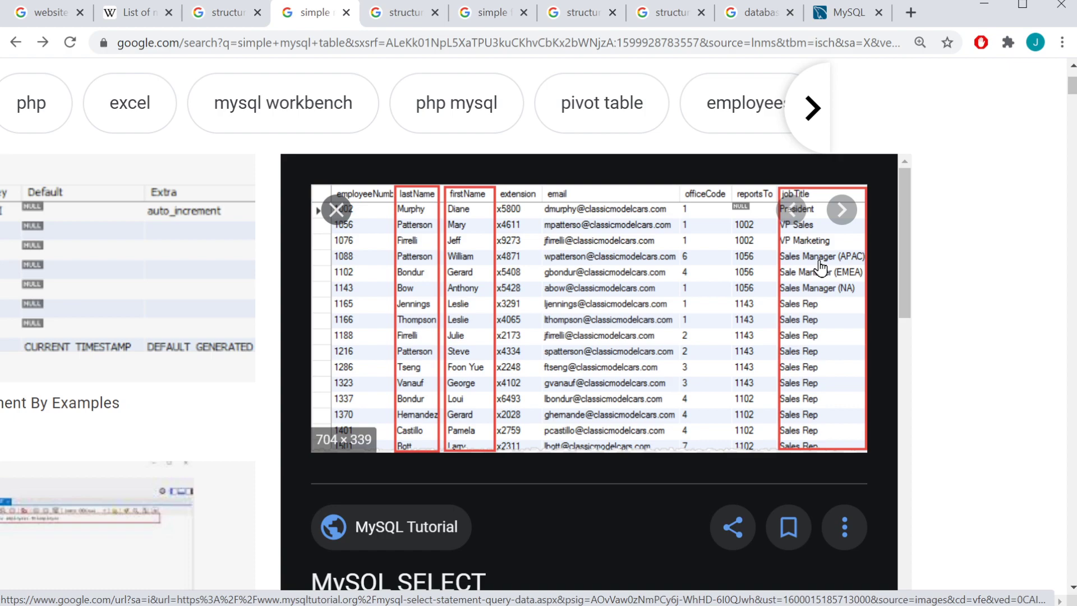
pyautogui.moveTo(744, 254)
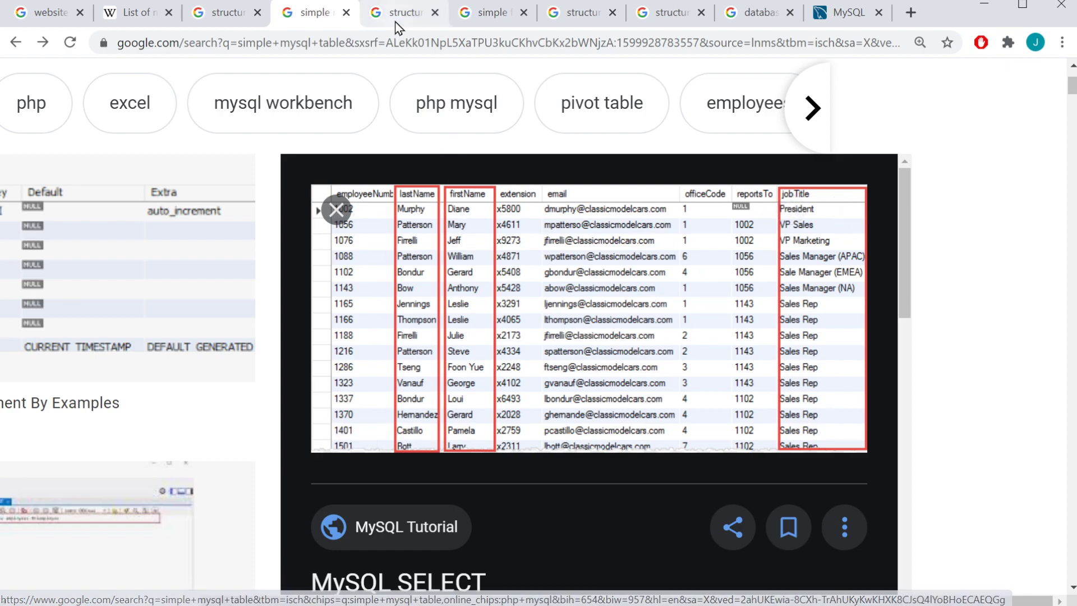
# Switch to the Google Images tab with the Curvearro structured vs unstructured data graphic.
pyautogui.click(401, 12)
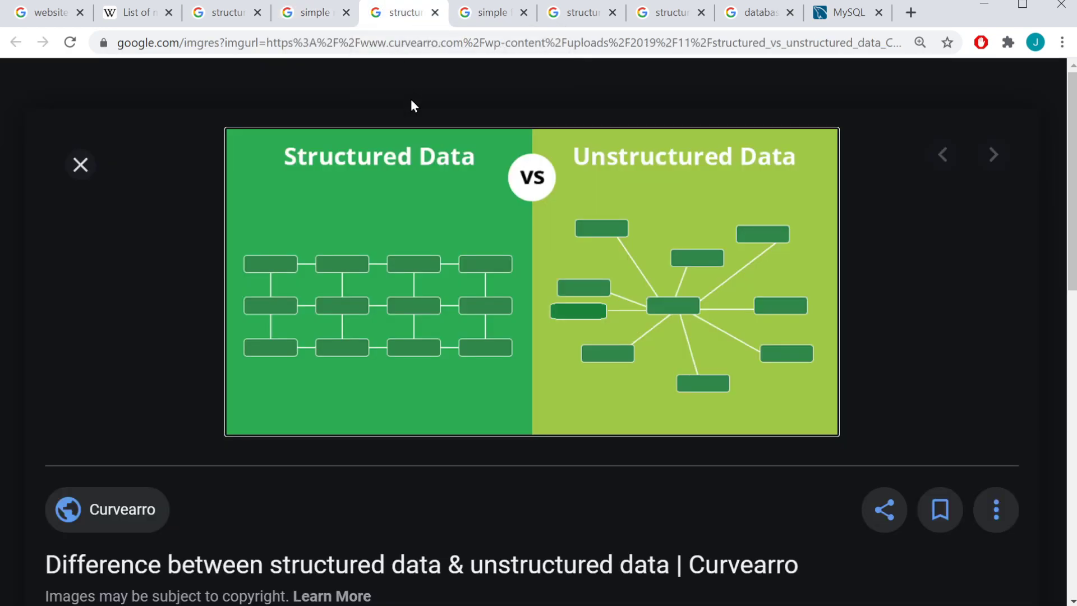
pyautogui.moveTo(688, 285)
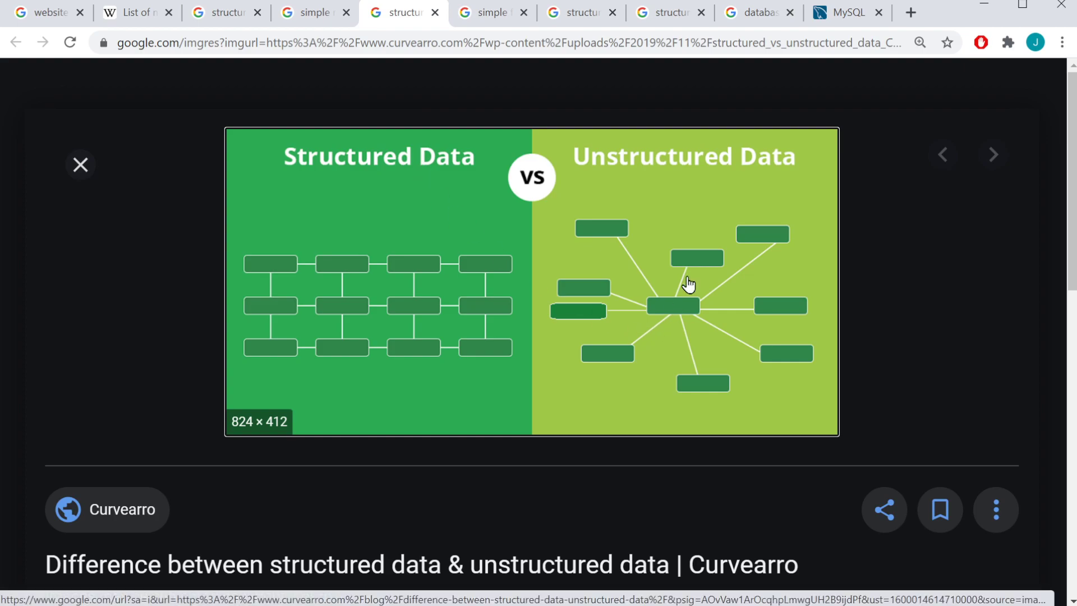
pyautogui.moveTo(700, 352)
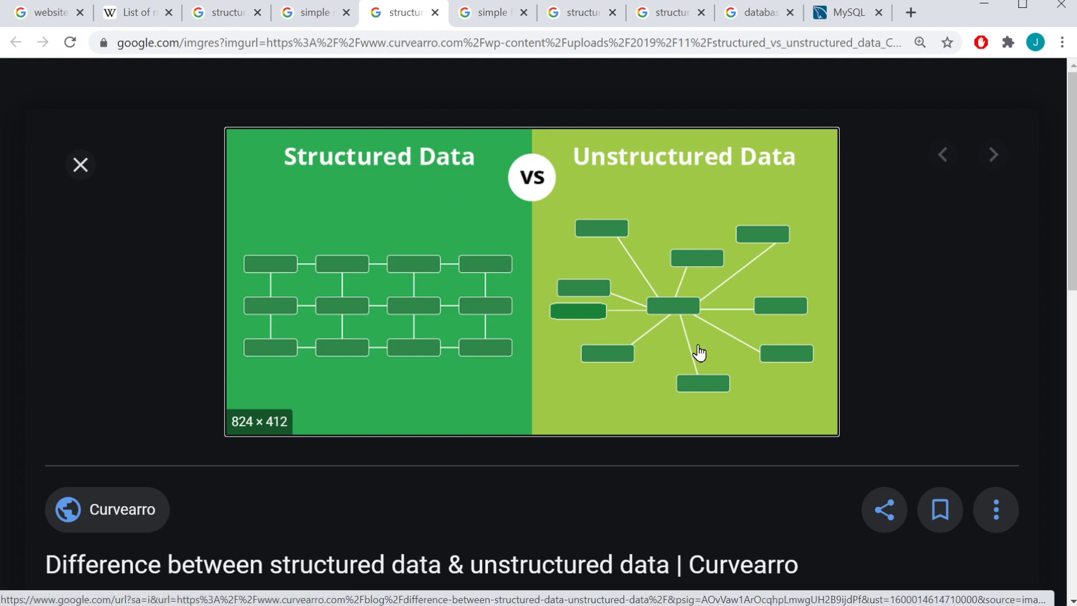
pyautogui.moveTo(645, 350)
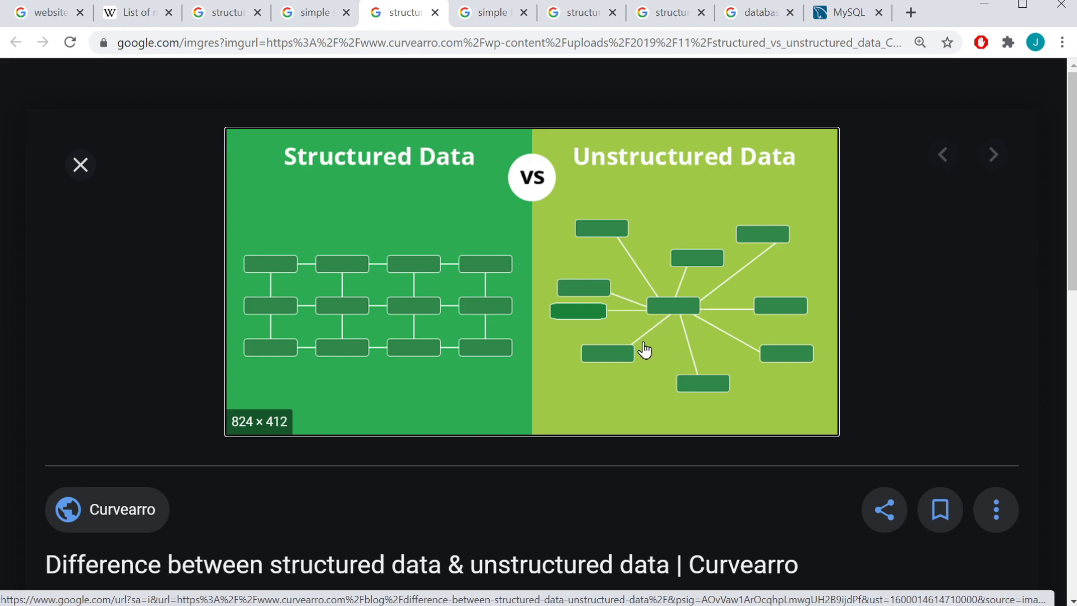
pyautogui.moveTo(629, 357)
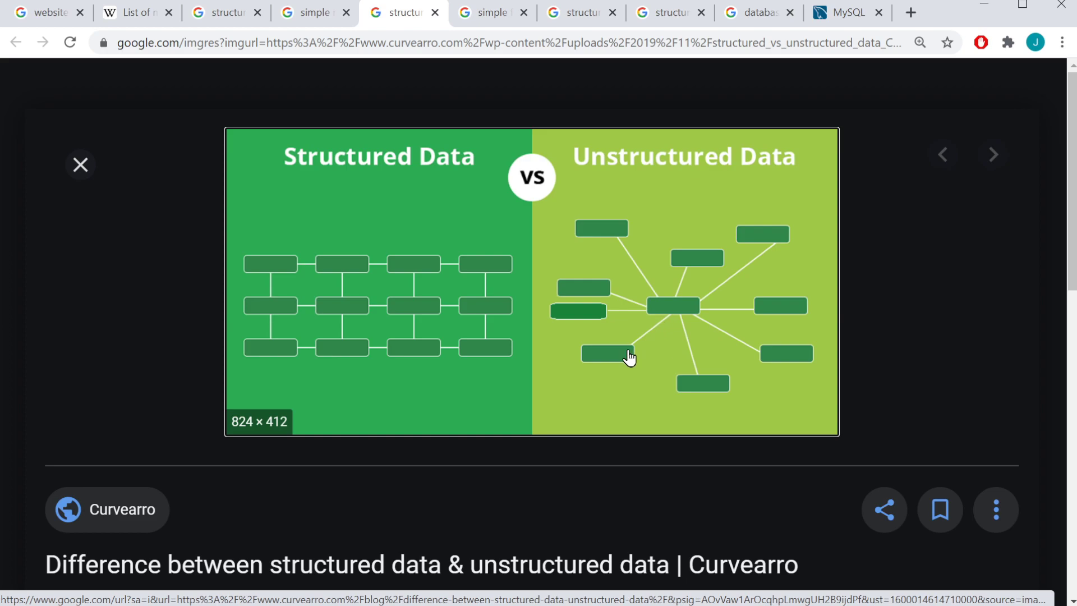
pyautogui.moveTo(672, 319)
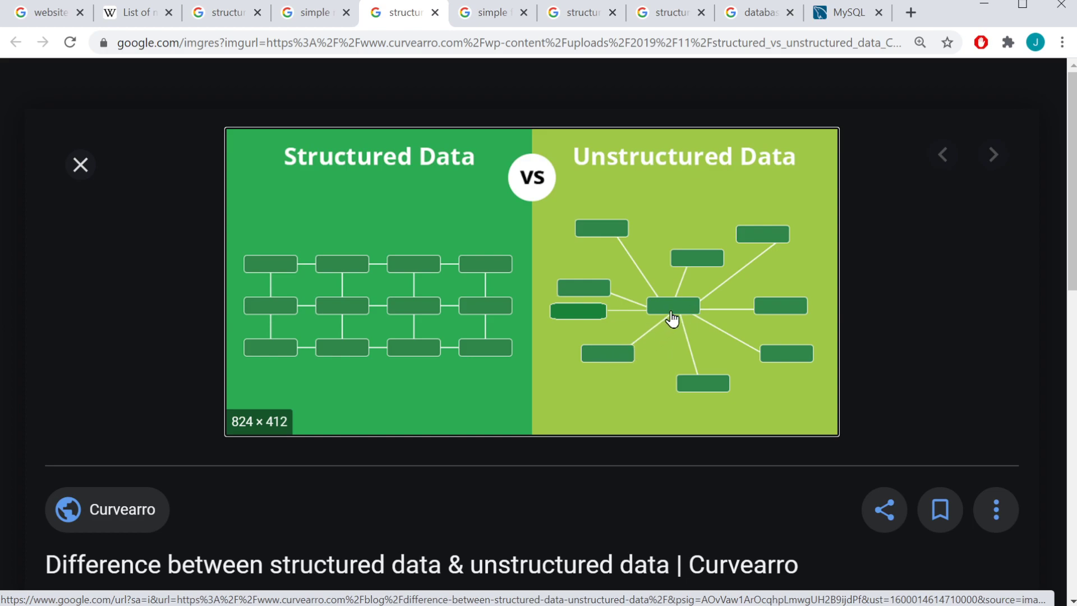
pyautogui.moveTo(280, 276)
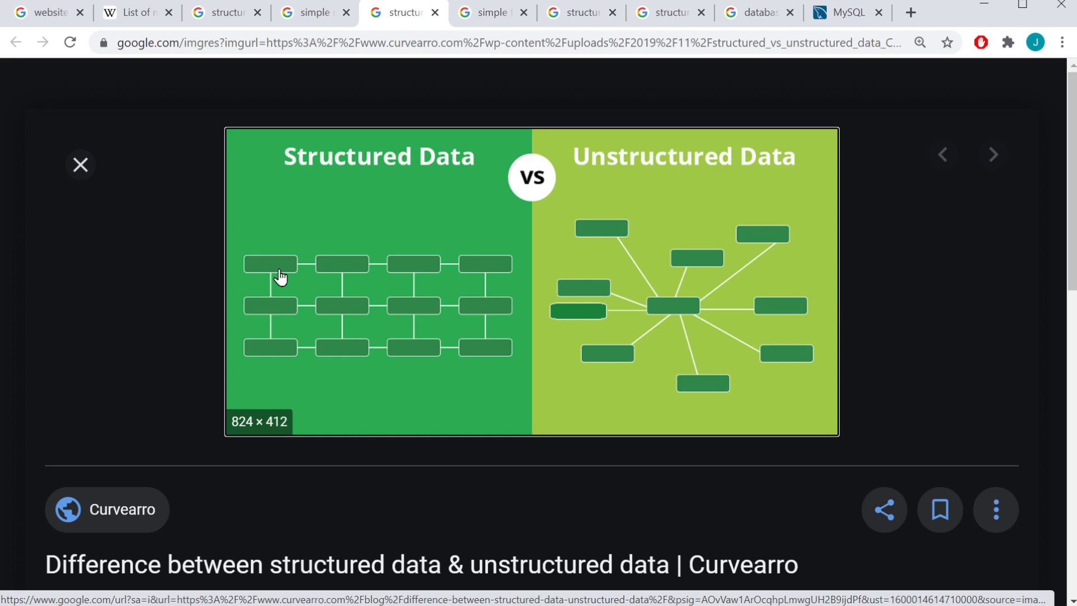
pyautogui.moveTo(261, 342)
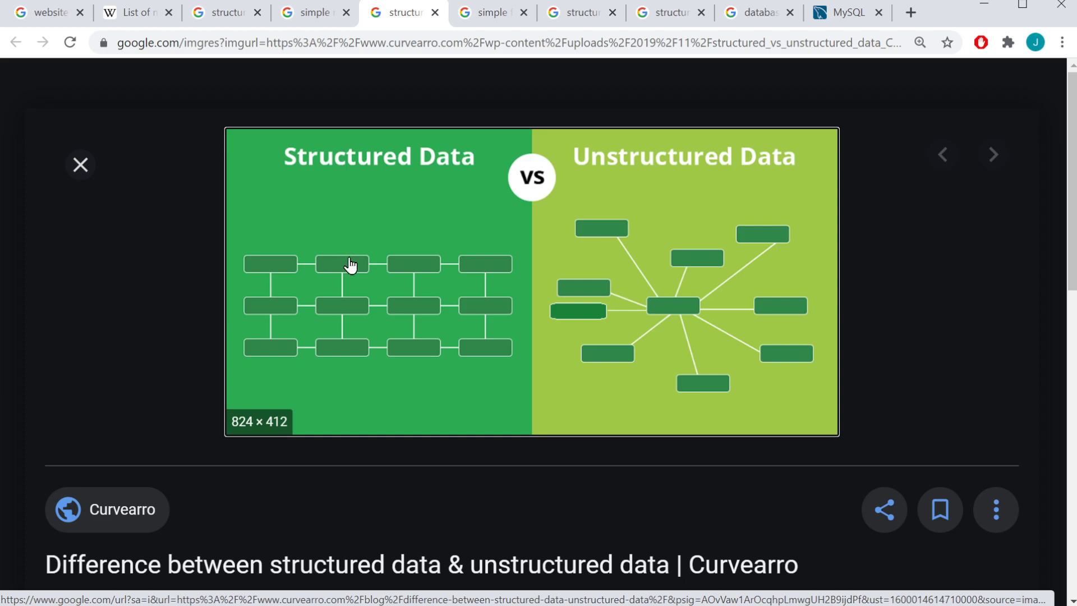
pyautogui.moveTo(359, 335)
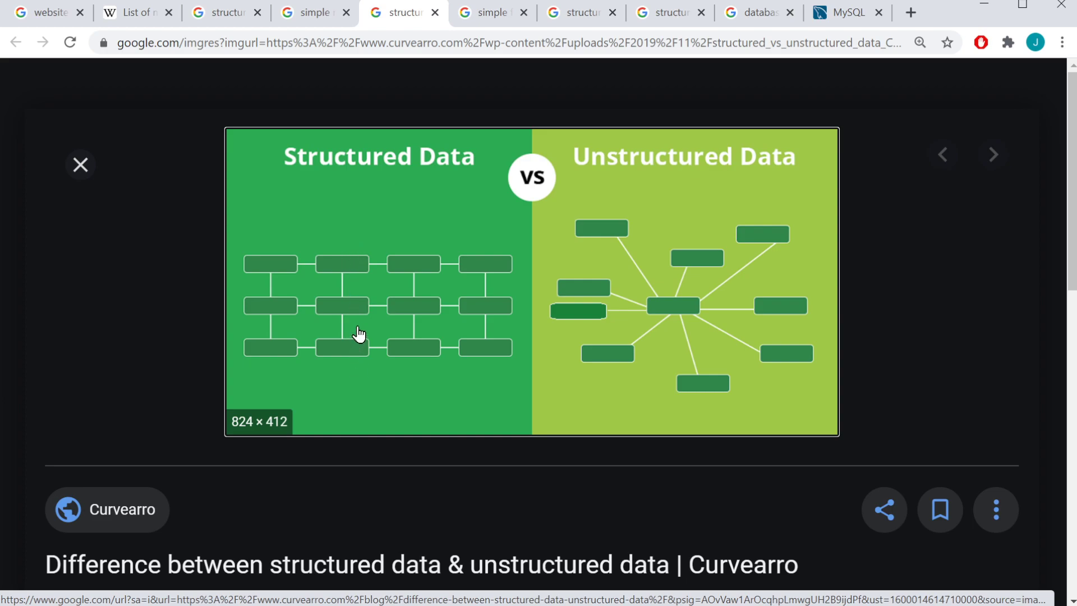
pyautogui.moveTo(379, 336)
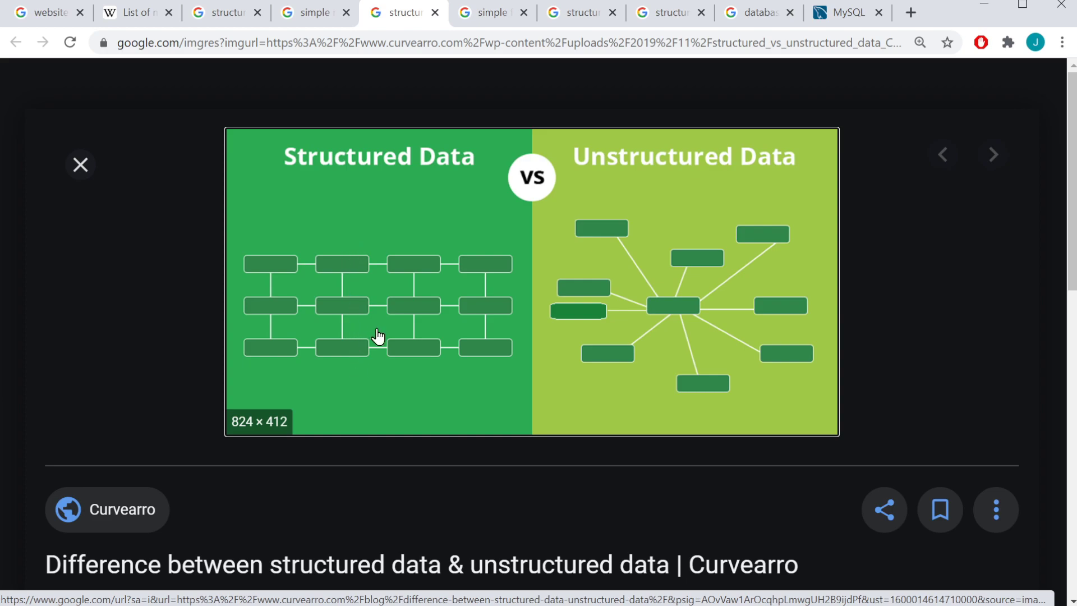
pyautogui.moveTo(405, 349)
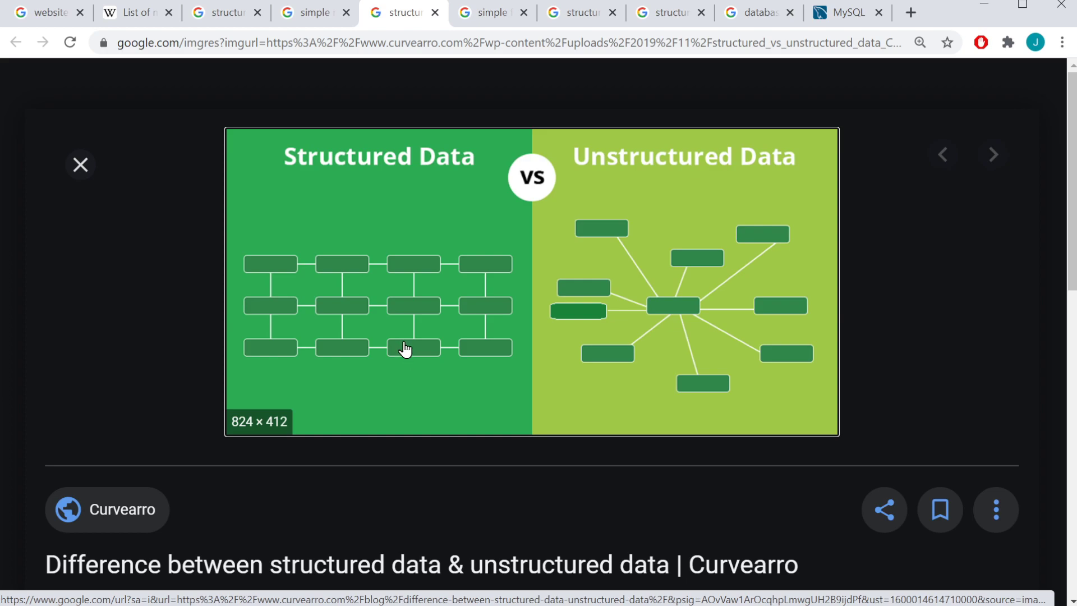
pyautogui.moveTo(417, 79)
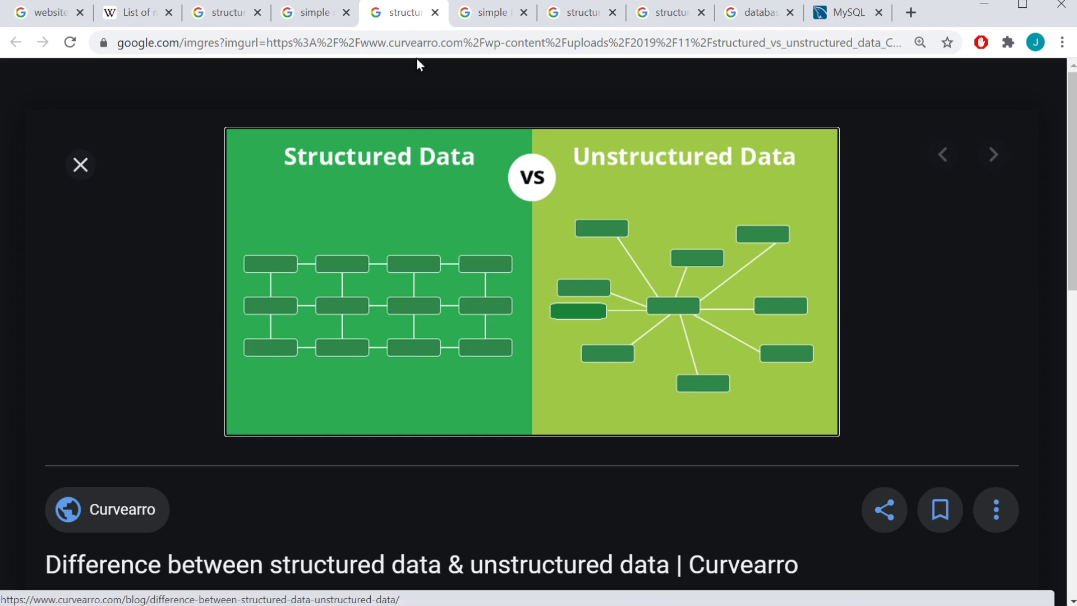
# Switch to the 'simple foreign key example' tab showing the customers–orders diagram.
pyautogui.click(490, 13)
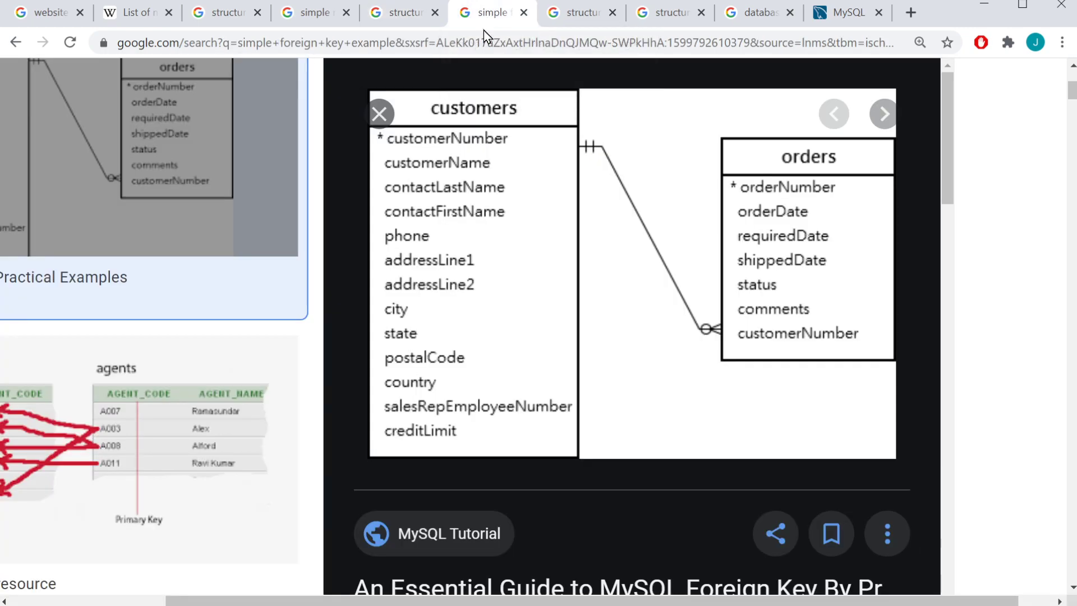
pyautogui.moveTo(641, 384)
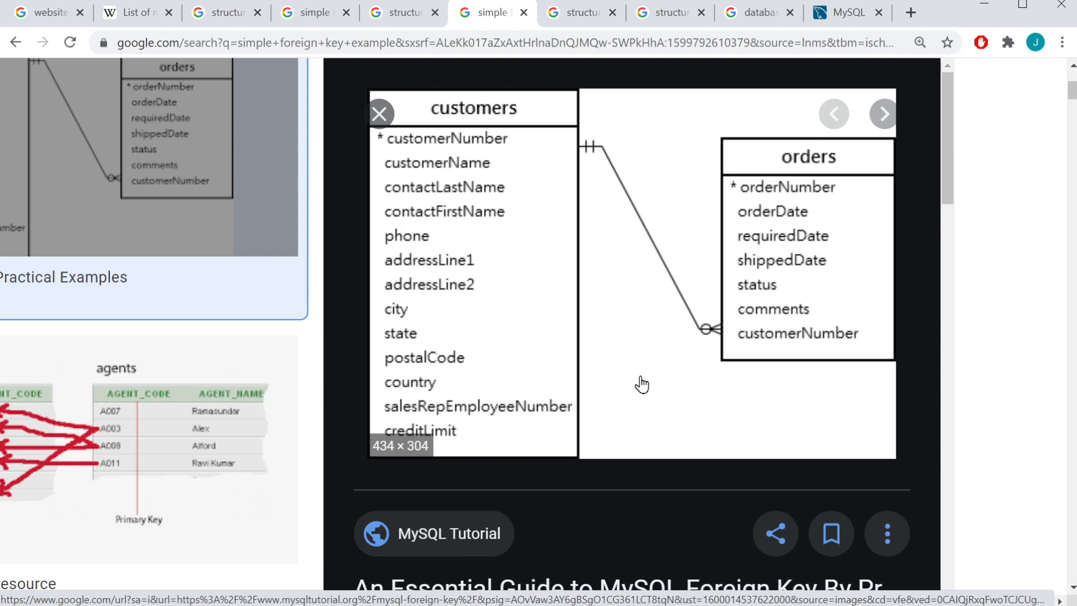
pyautogui.moveTo(823, 178)
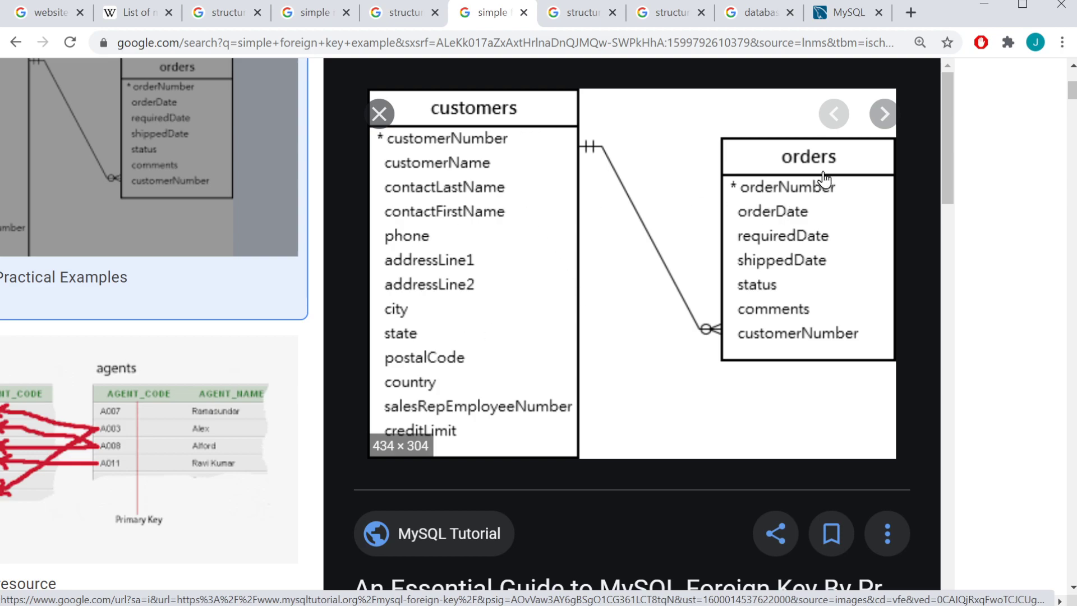
pyautogui.moveTo(723, 426)
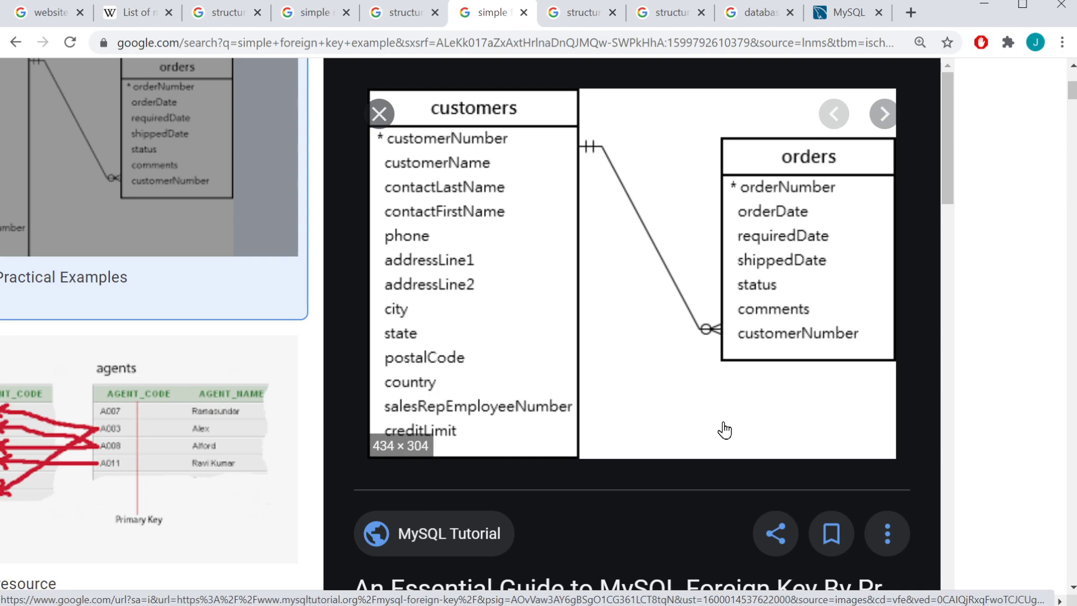
pyautogui.moveTo(787, 286)
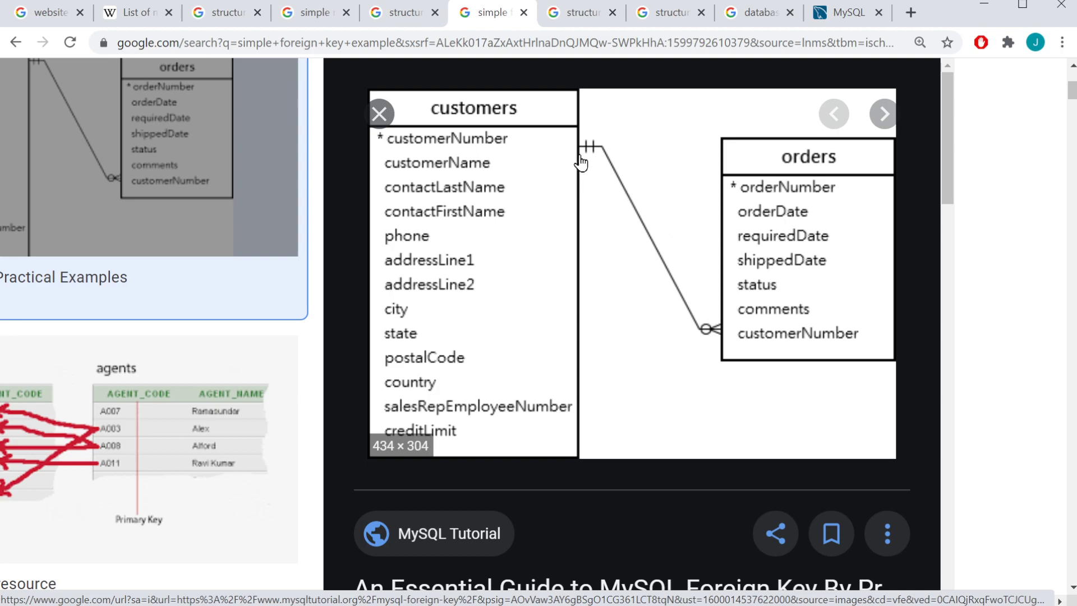
pyautogui.moveTo(711, 331)
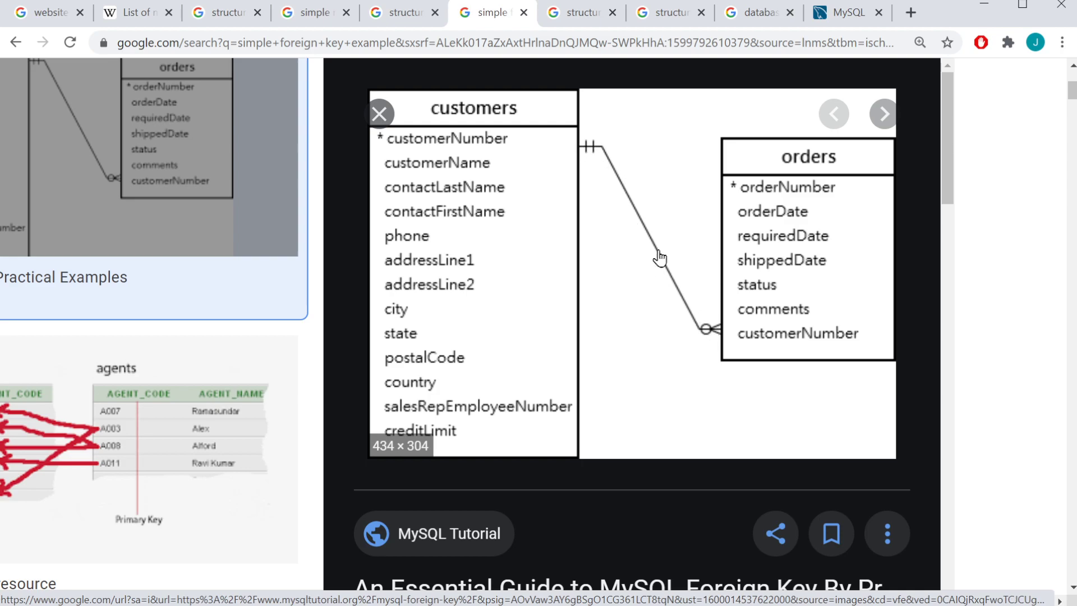
pyautogui.moveTo(505, 153)
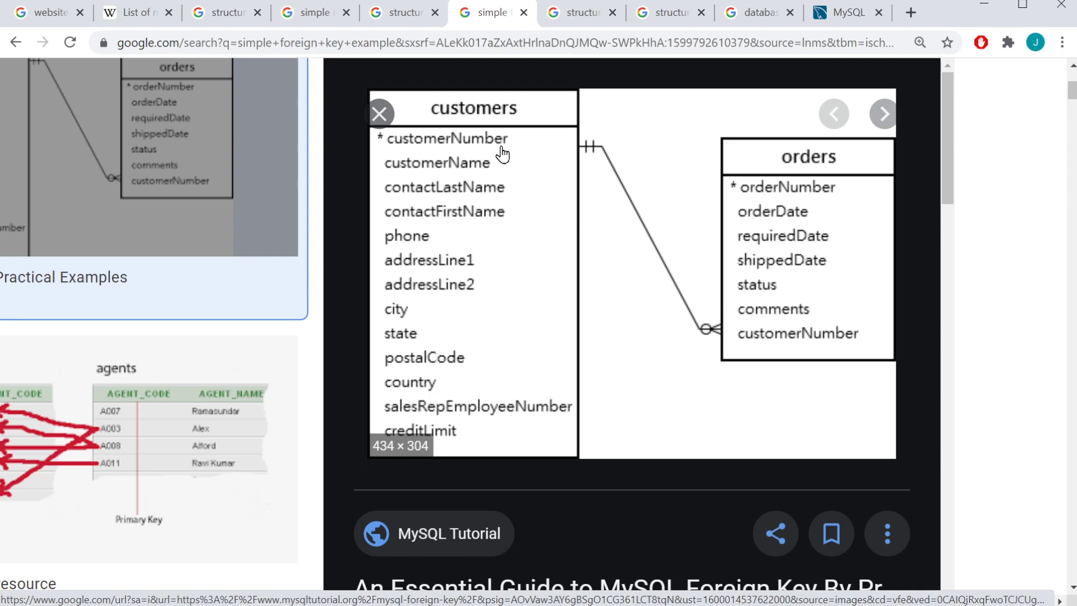
pyautogui.moveTo(508, 154)
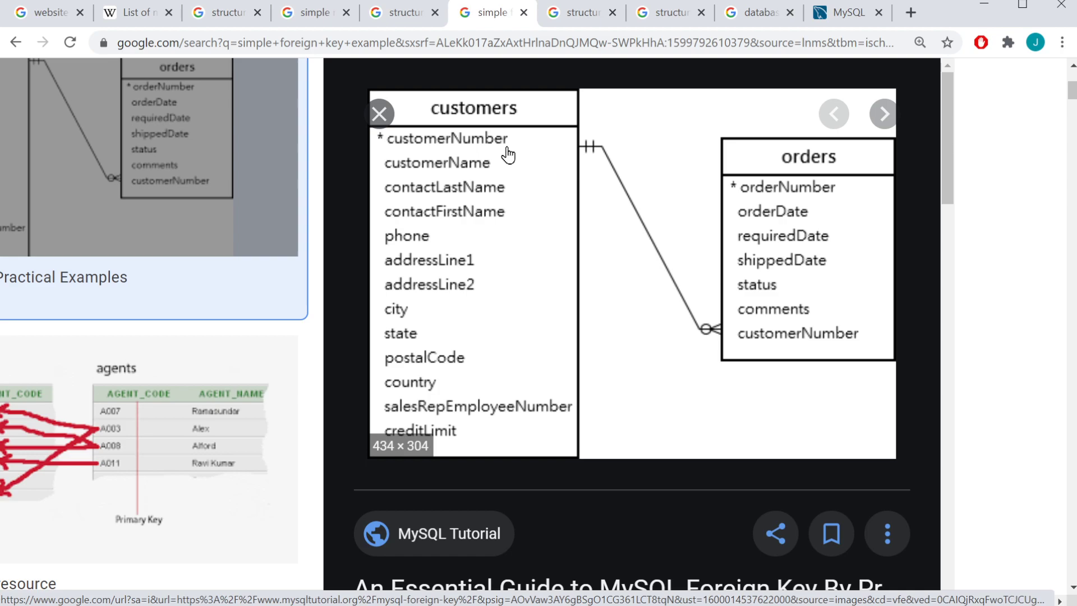
pyautogui.moveTo(440, 159)
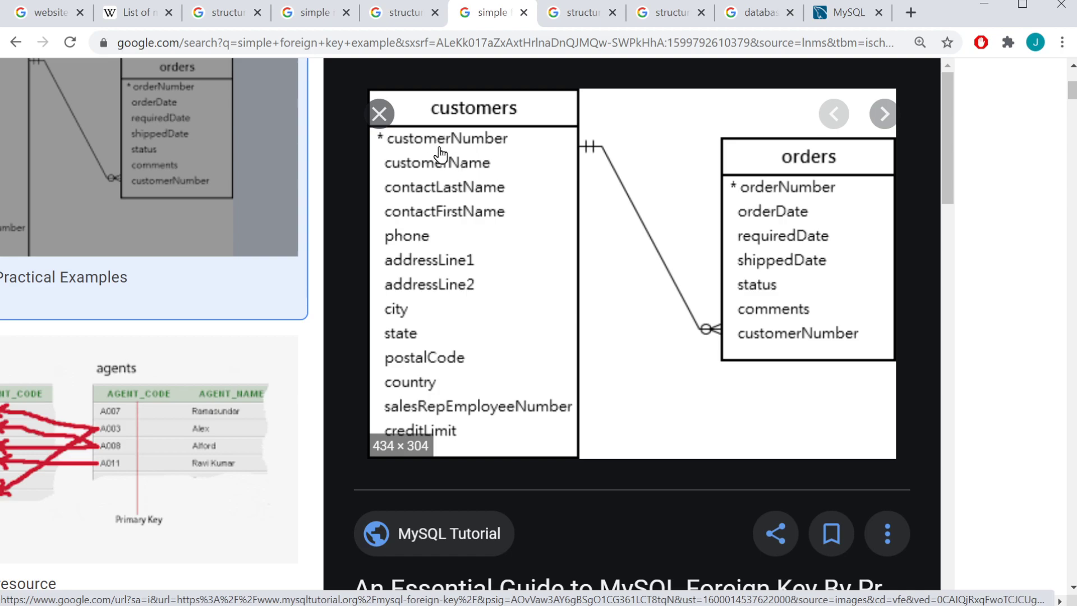
pyautogui.moveTo(682, 268)
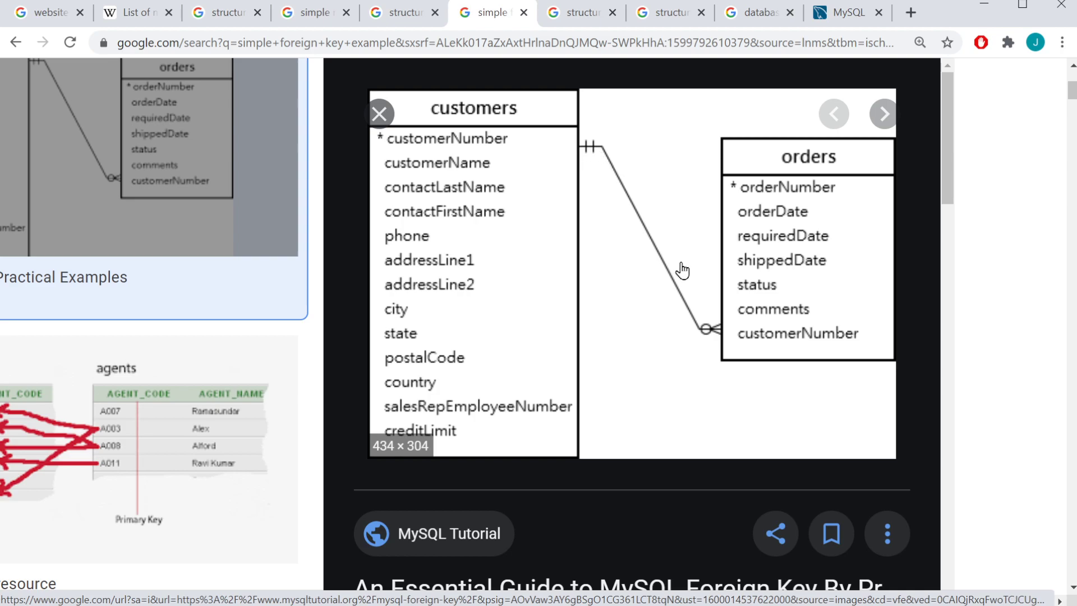
pyautogui.moveTo(810, 351)
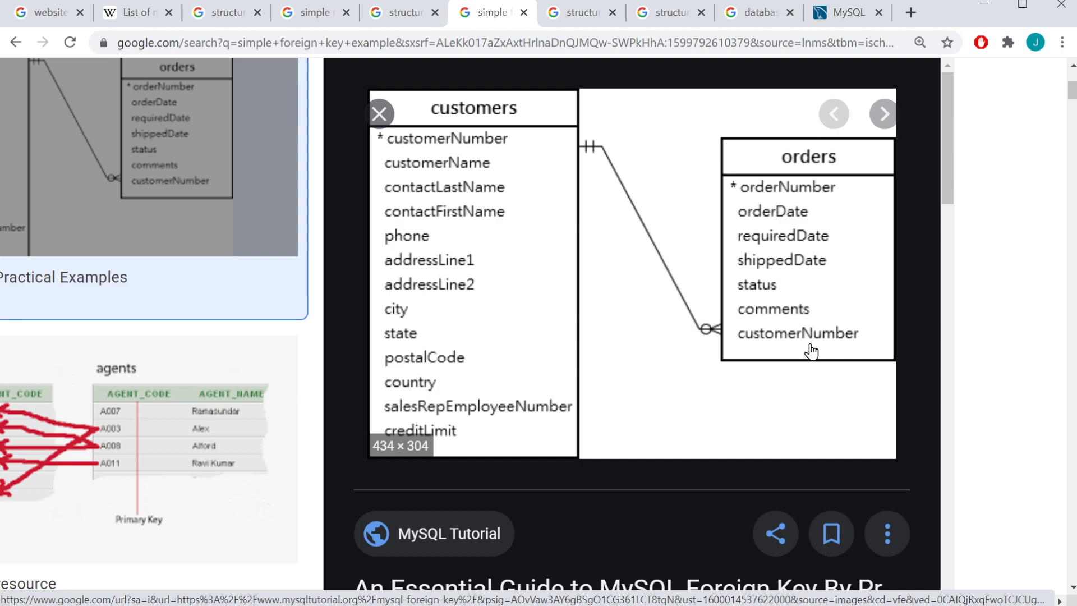
pyautogui.moveTo(747, 251)
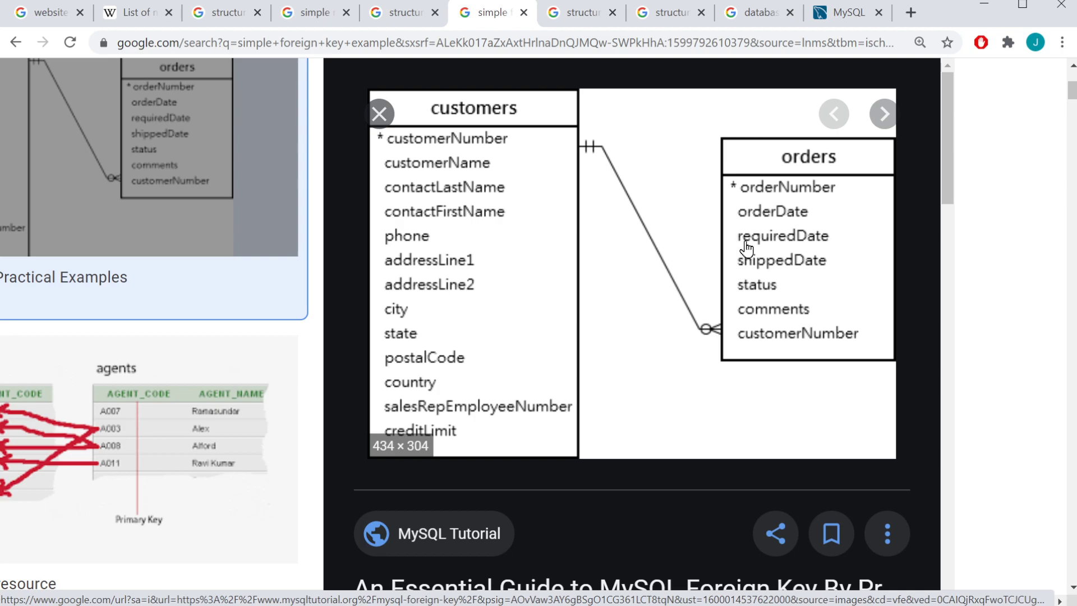
pyautogui.moveTo(758, 230)
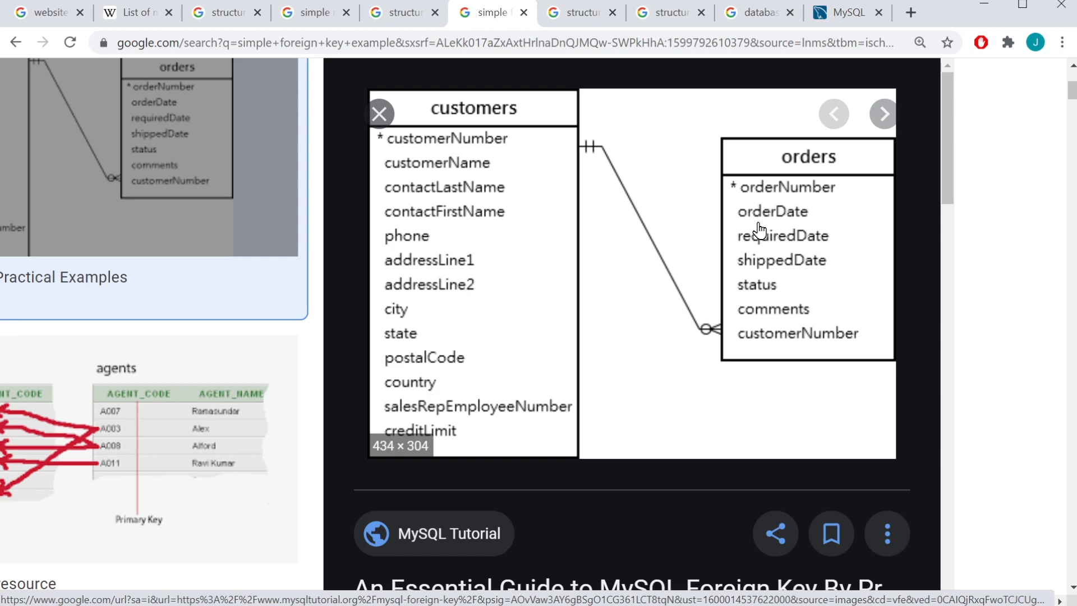
# View the lawtomated structured vs unstructured infographic, then the M-Files stored data chart tab.
pyautogui.click(579, 12)
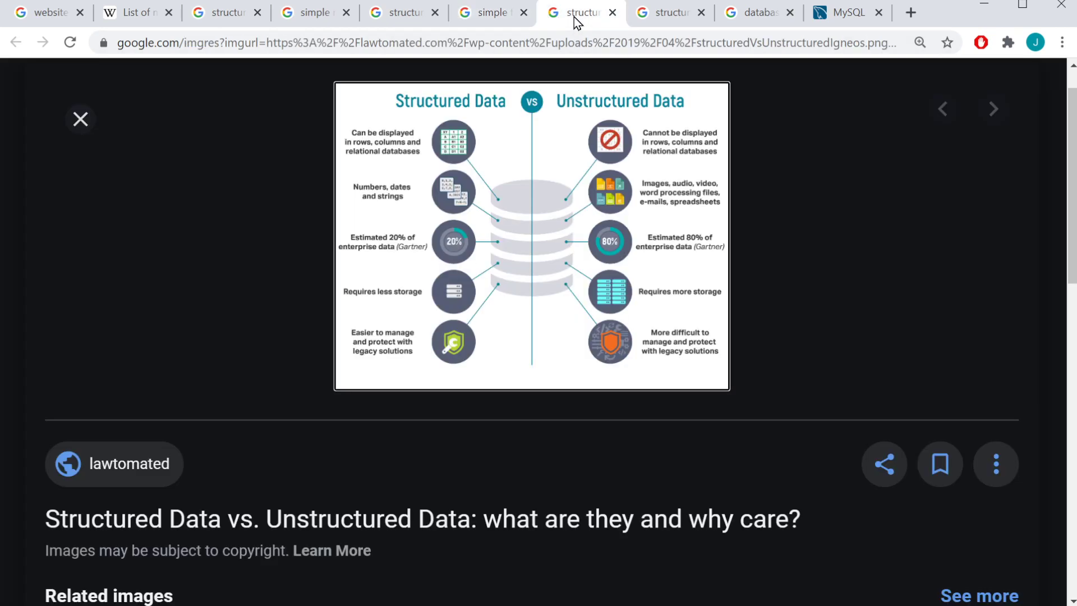
pyautogui.moveTo(561, 416)
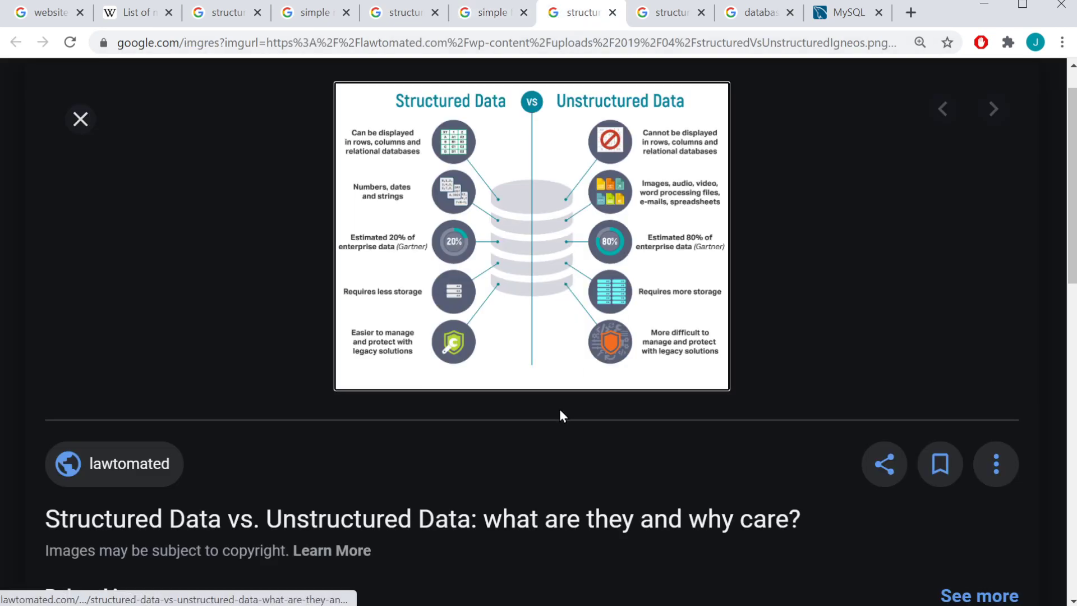
pyautogui.moveTo(469, 299)
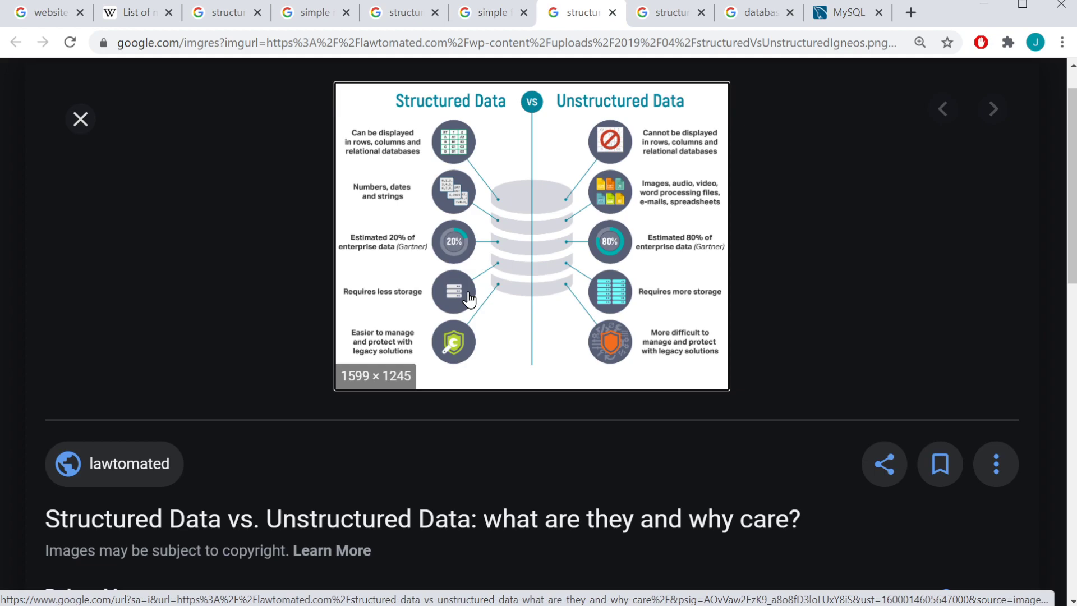
pyautogui.moveTo(483, 298)
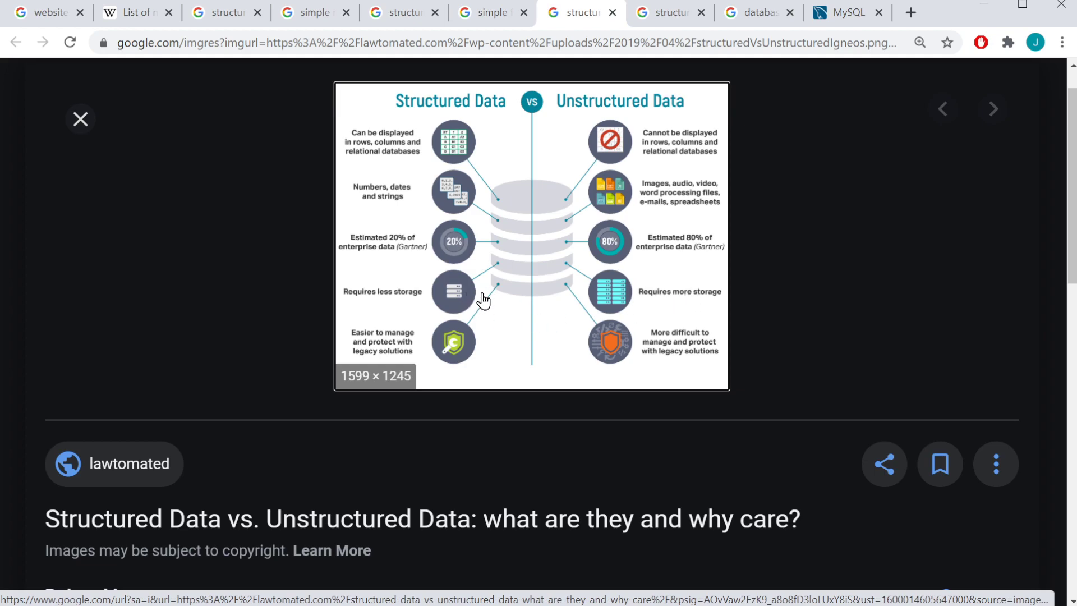
pyautogui.moveTo(629, 306)
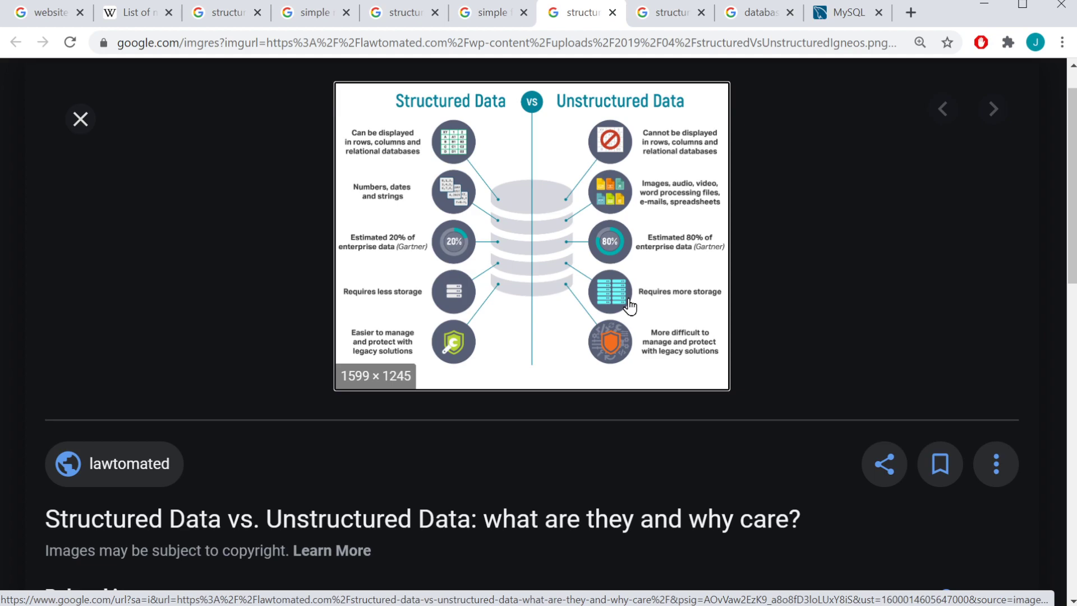
pyautogui.moveTo(610, 312)
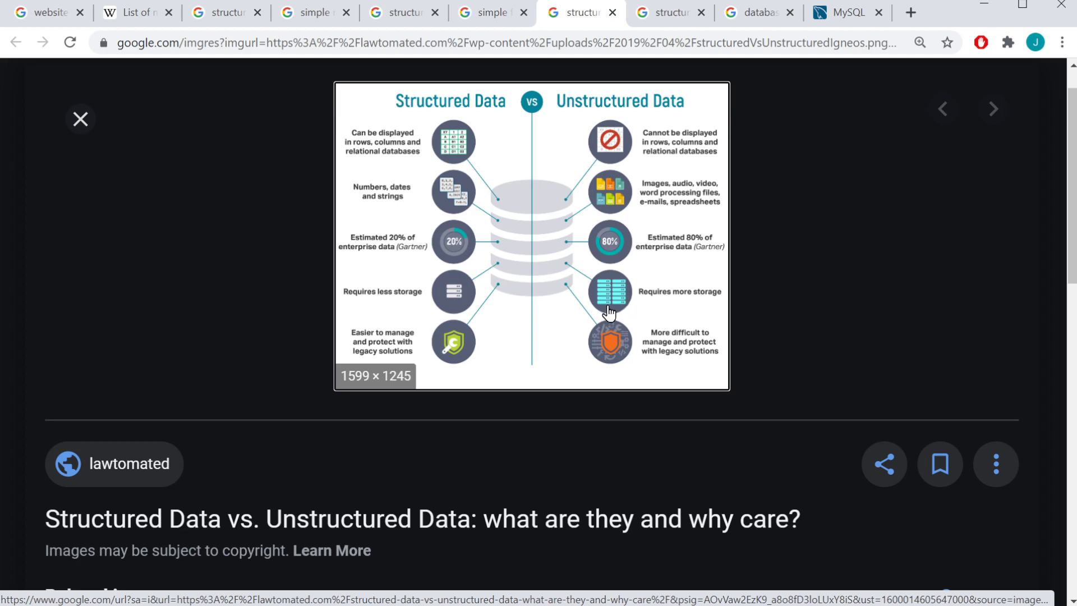
pyautogui.moveTo(457, 352)
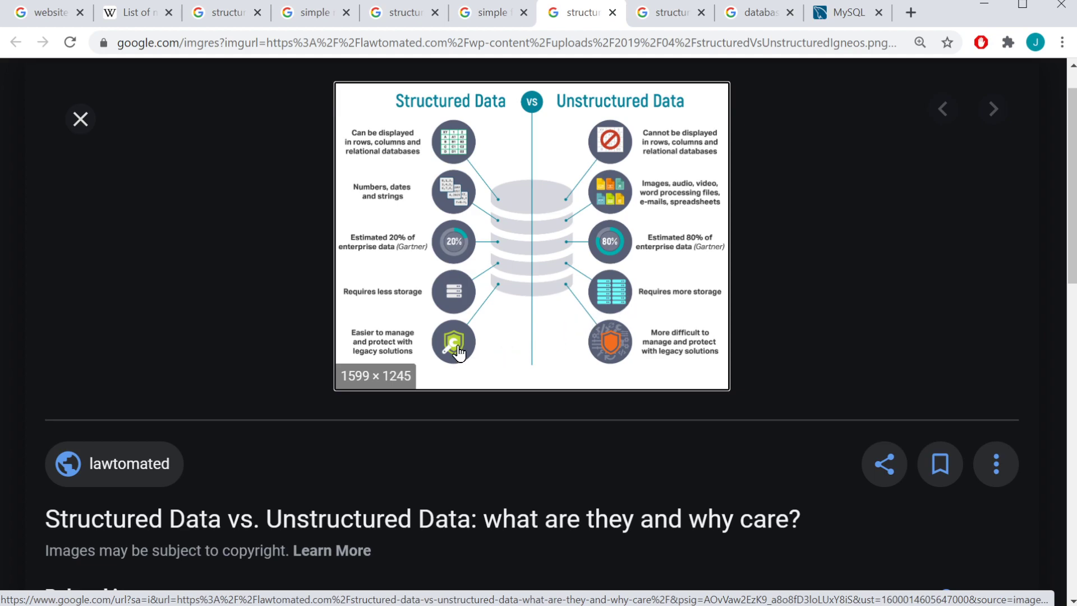
pyautogui.moveTo(671, 364)
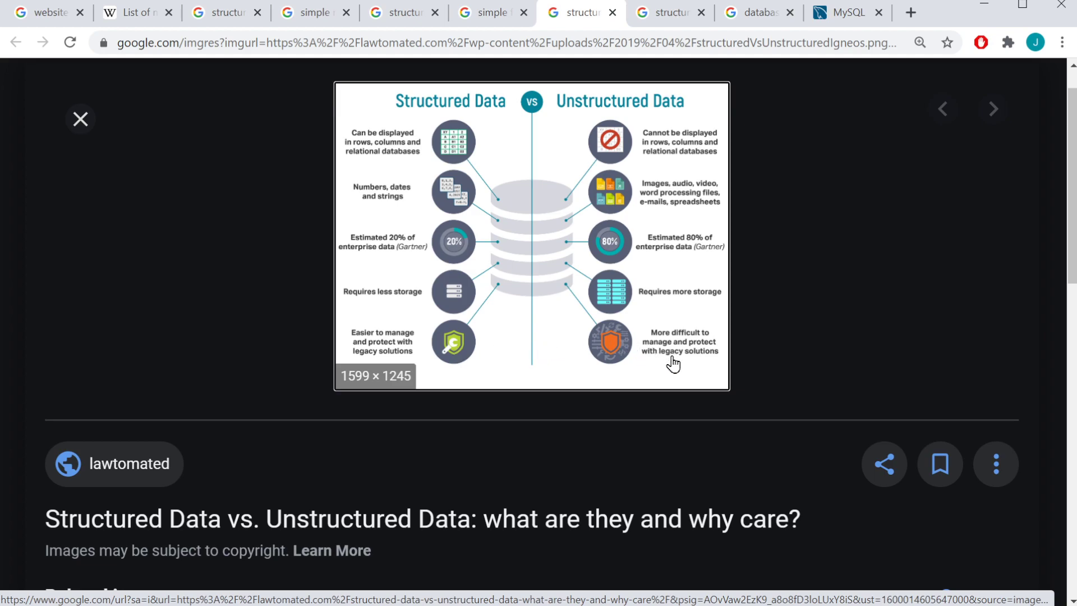
pyautogui.click(669, 12)
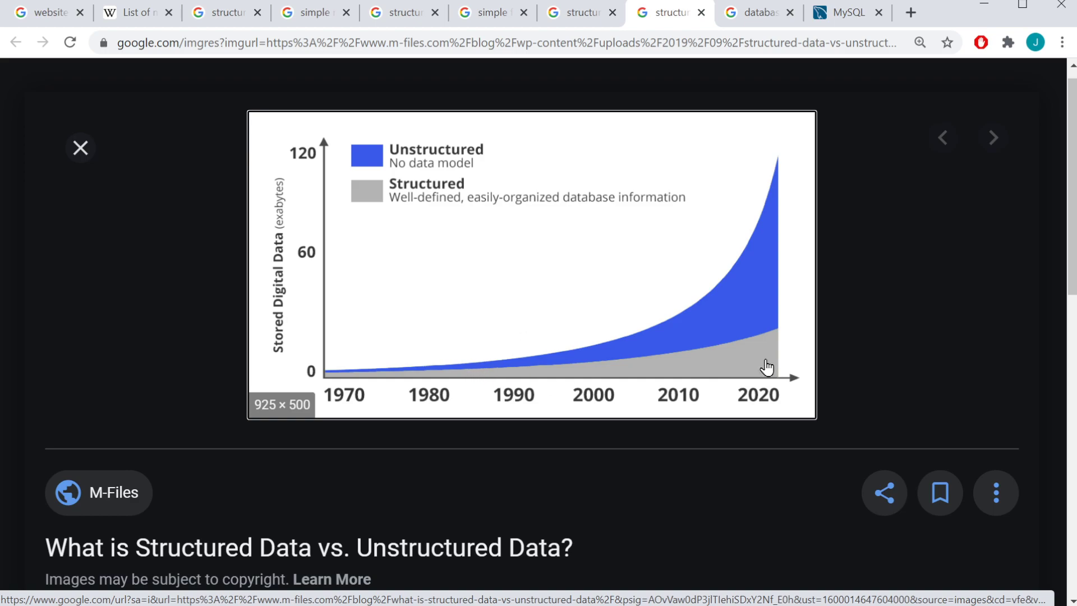
pyautogui.moveTo(783, 337)
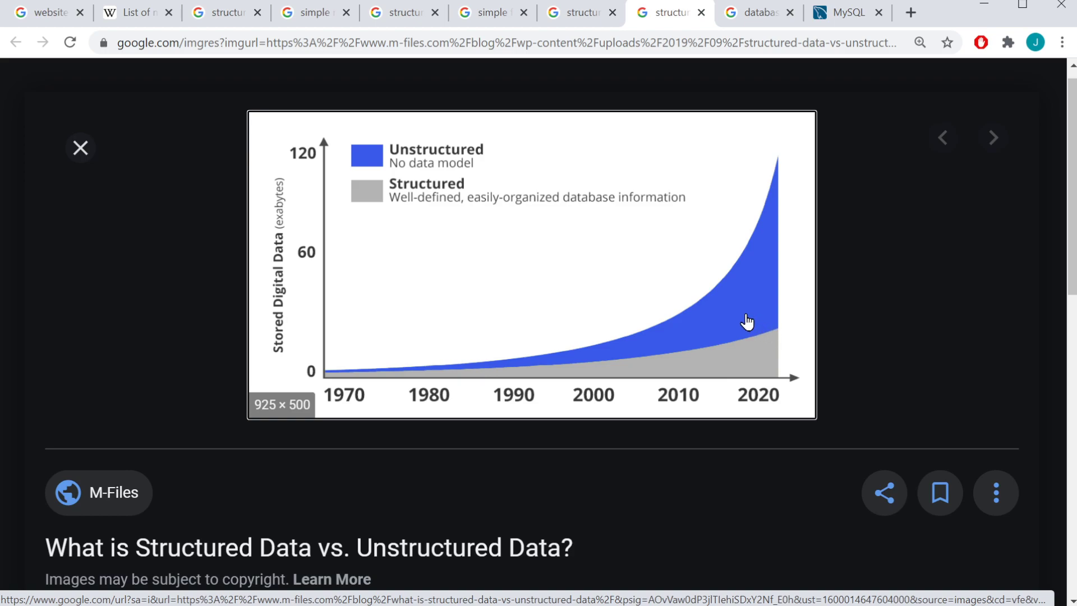
pyautogui.moveTo(792, 237)
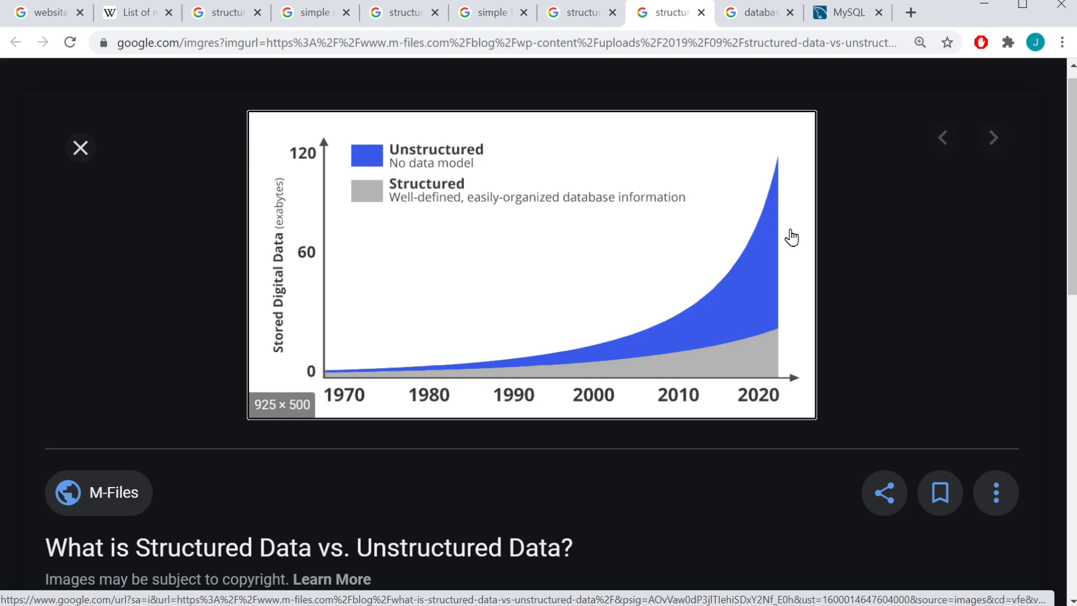
# Switch to the tab with the ScaleGrid 2019 database popularity pie chart led by MySQL.
pyautogui.click(758, 12)
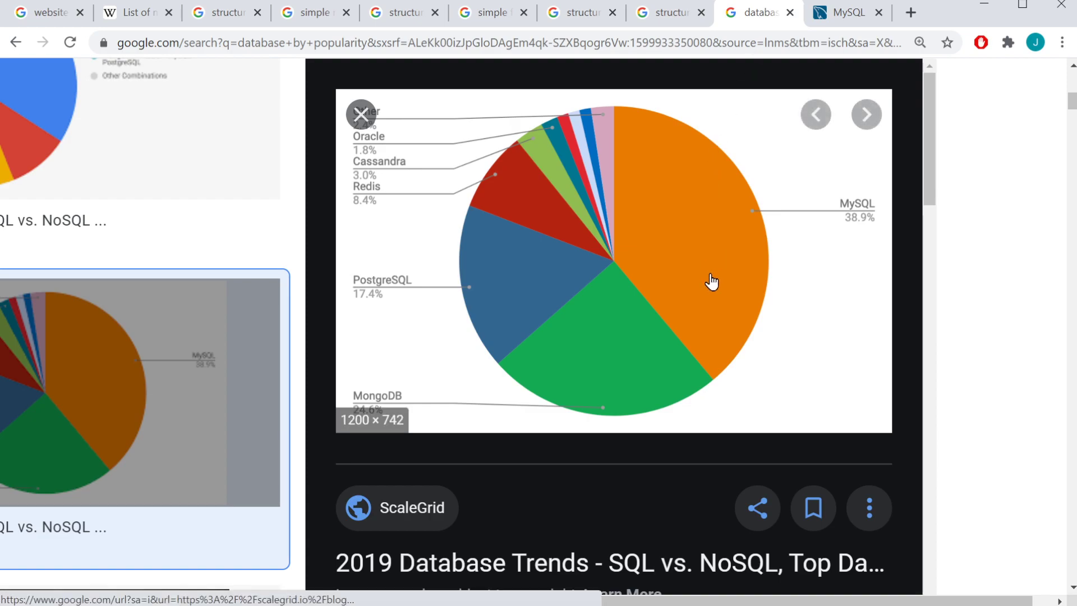
pyautogui.moveTo(855, 239)
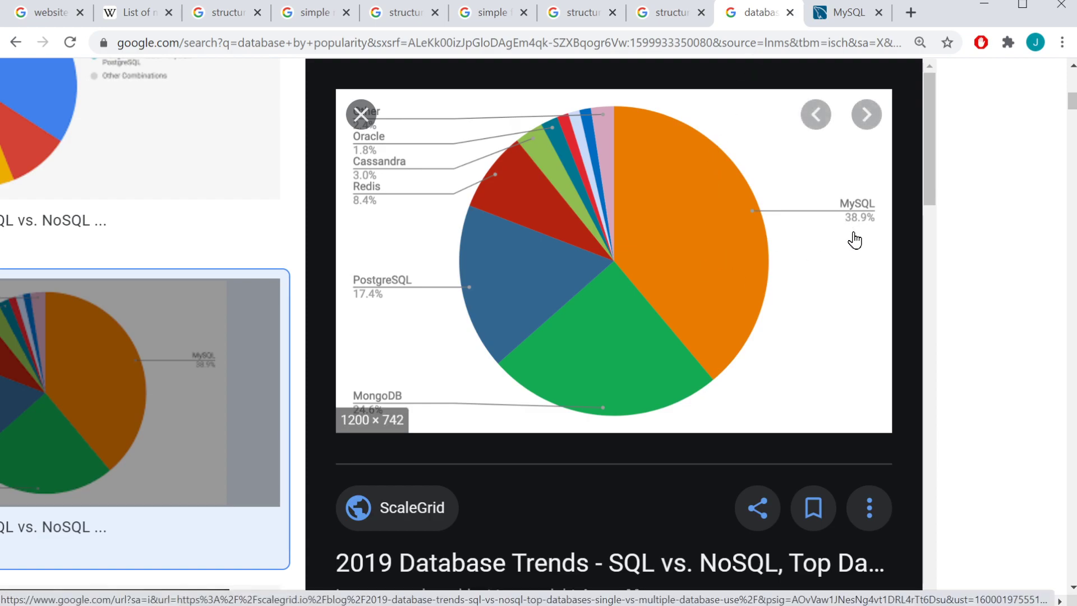
pyautogui.moveTo(834, 263)
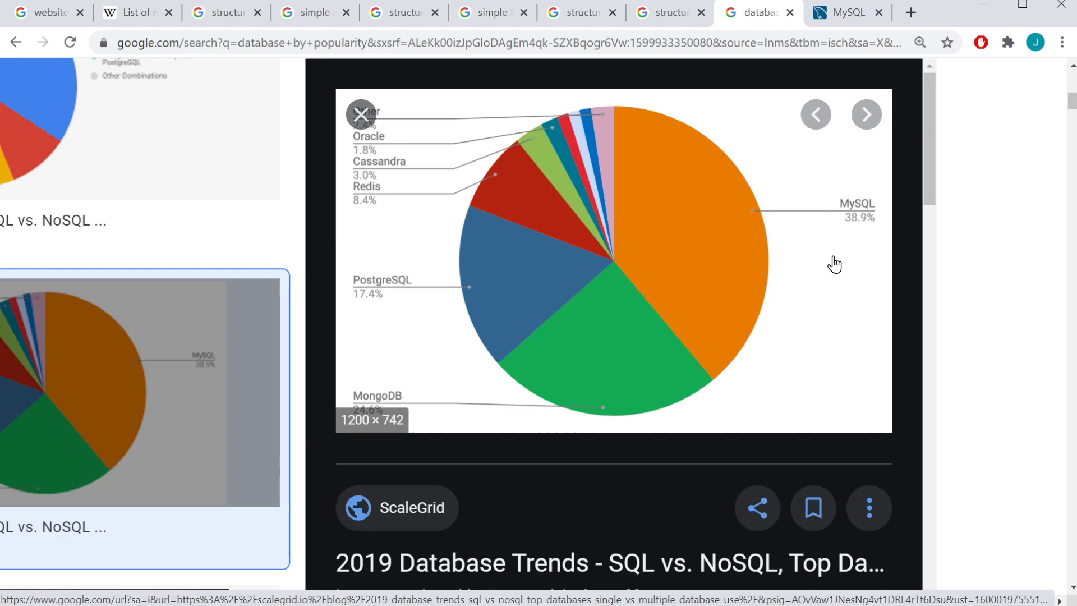
pyautogui.moveTo(777, 269)
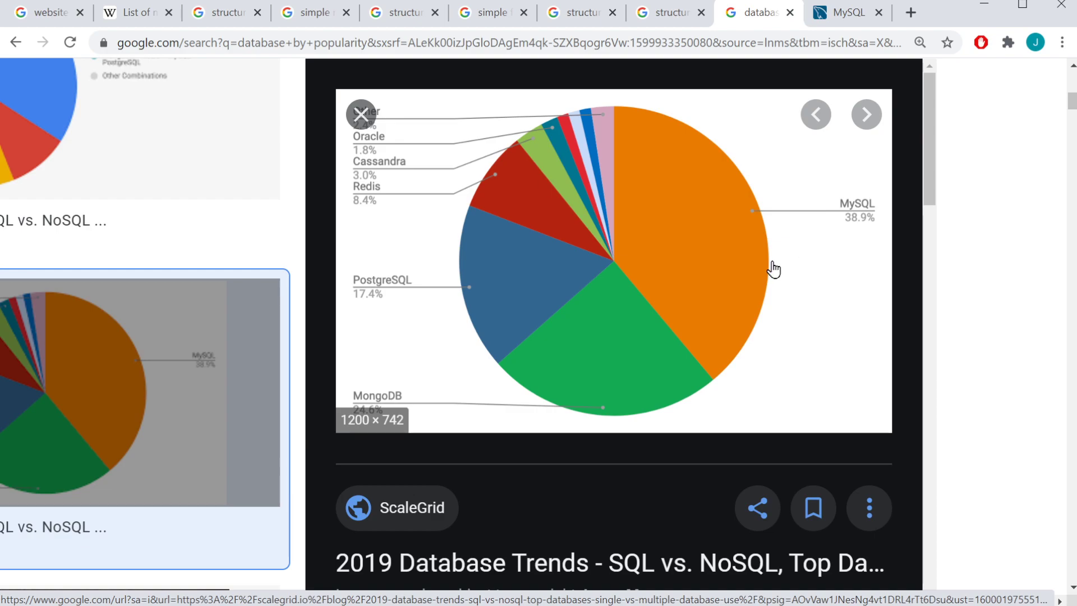
pyautogui.moveTo(733, 255)
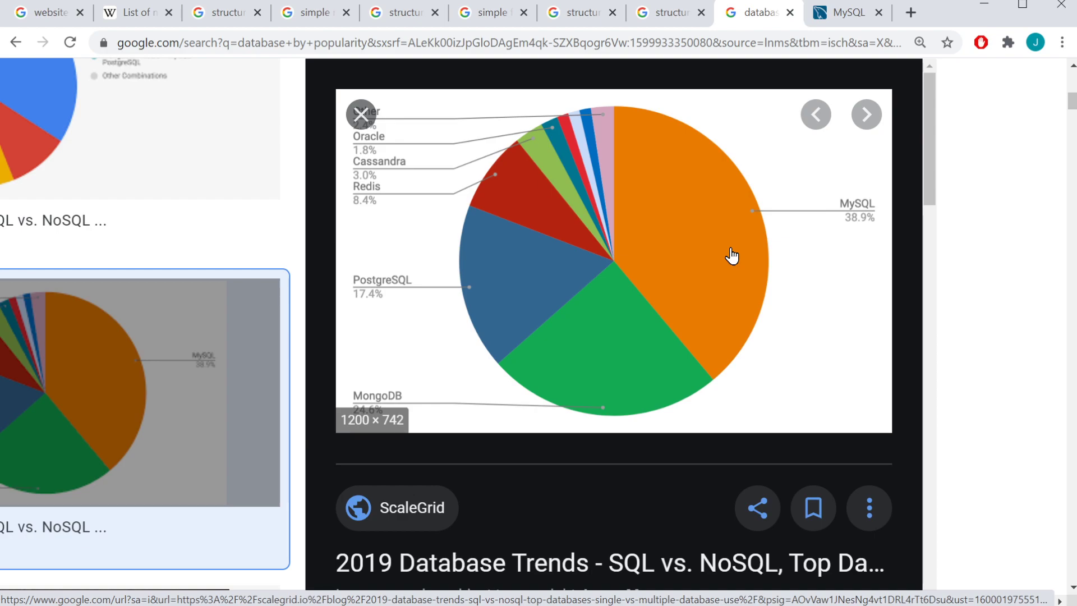
pyautogui.moveTo(507, 287)
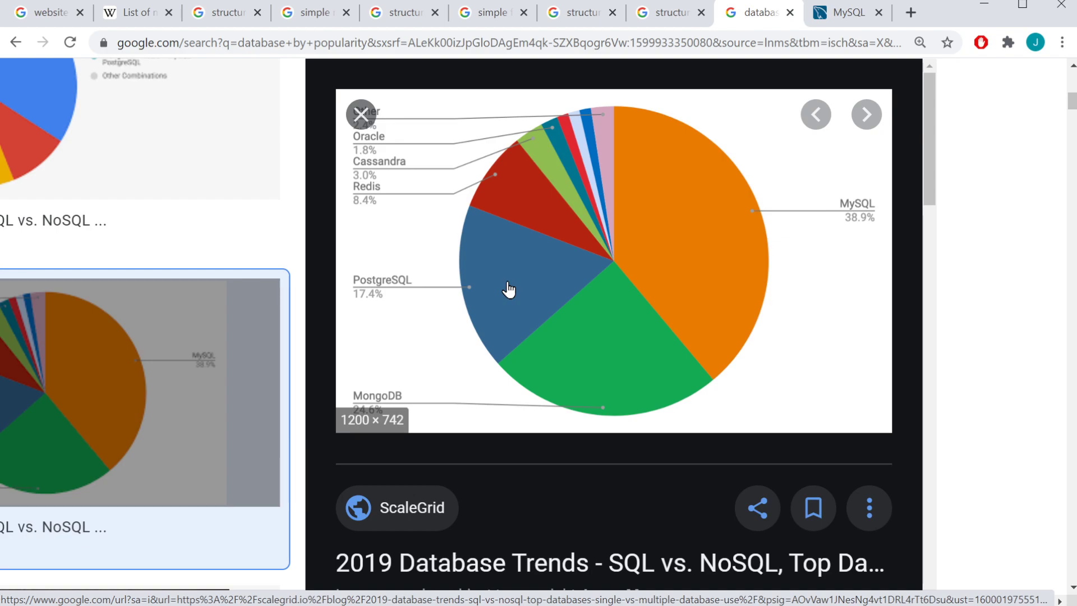
pyautogui.moveTo(810, 216)
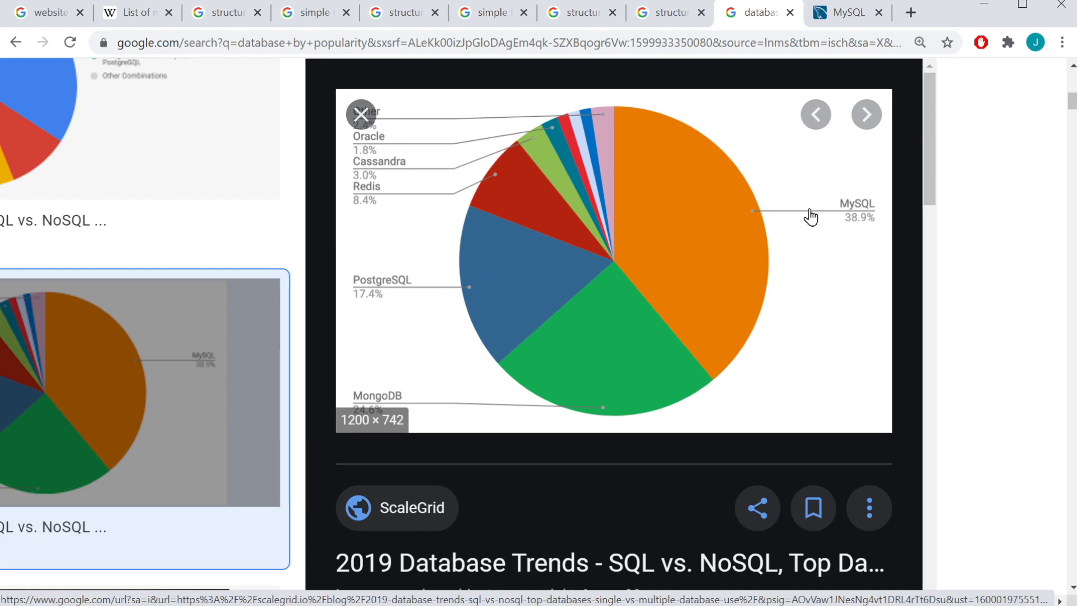
pyautogui.moveTo(427, 288)
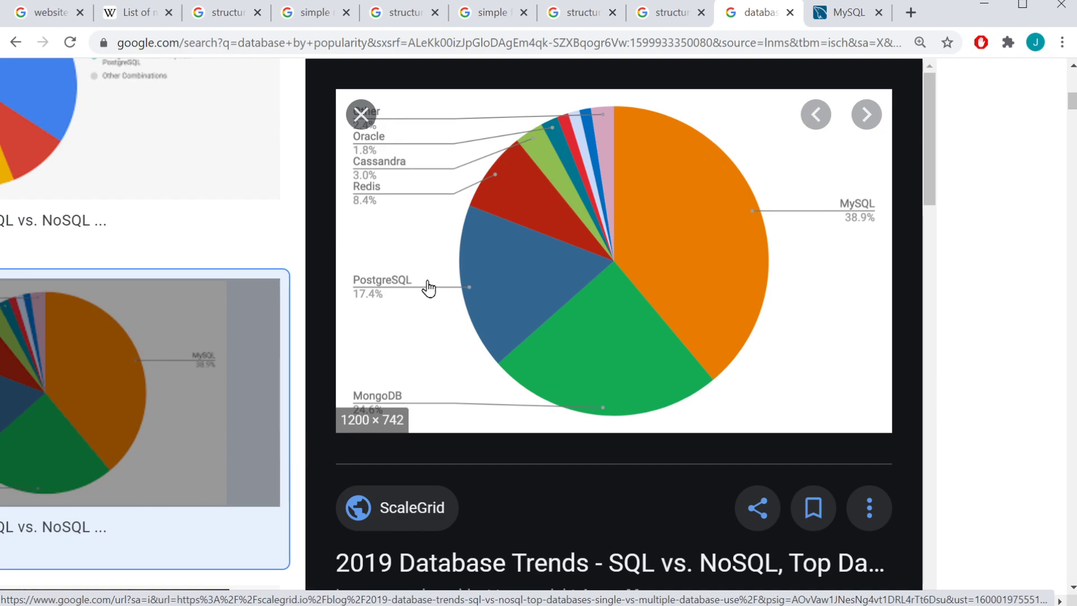
pyautogui.moveTo(422, 297)
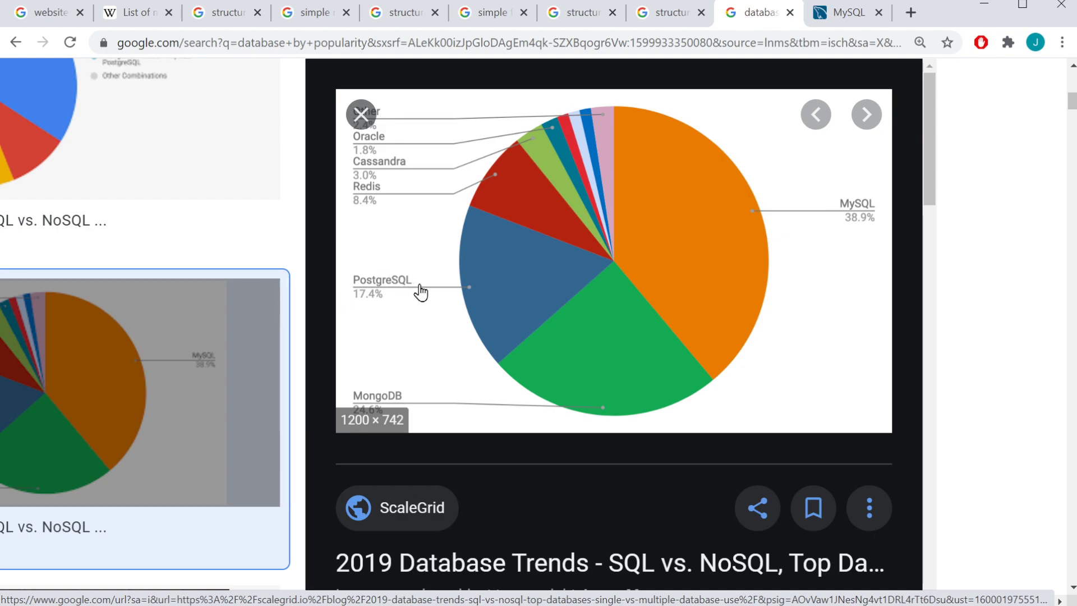
pyautogui.moveTo(858, 209)
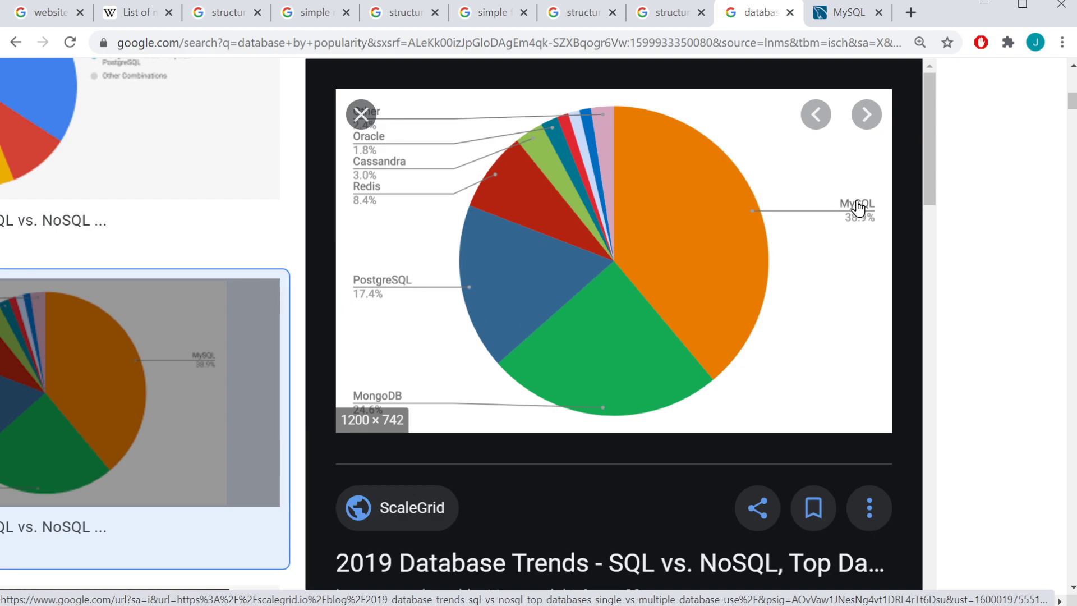
pyautogui.moveTo(848, 225)
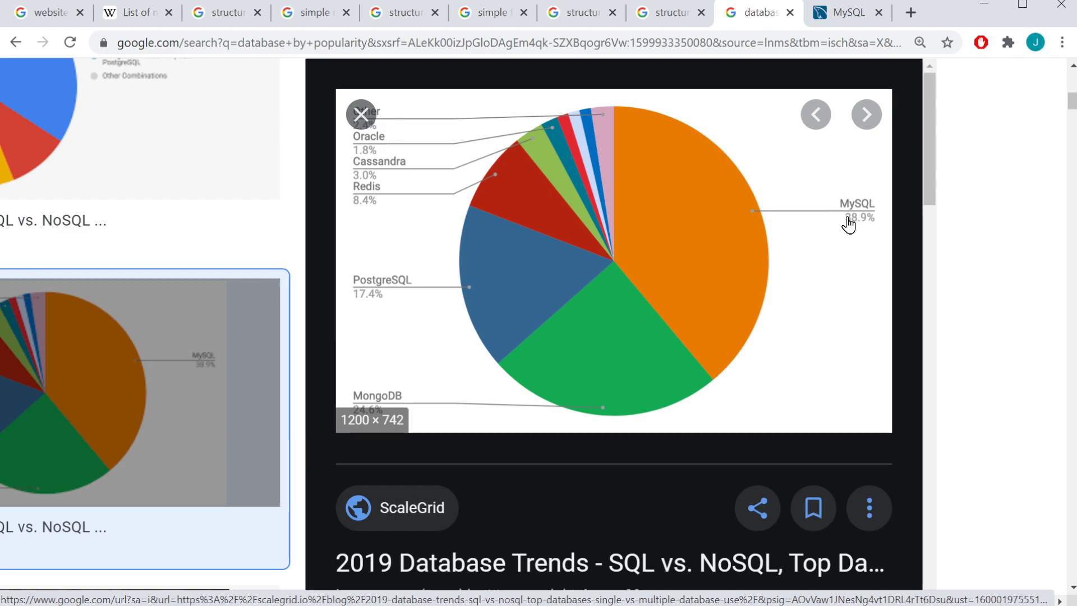
pyautogui.moveTo(481, 402)
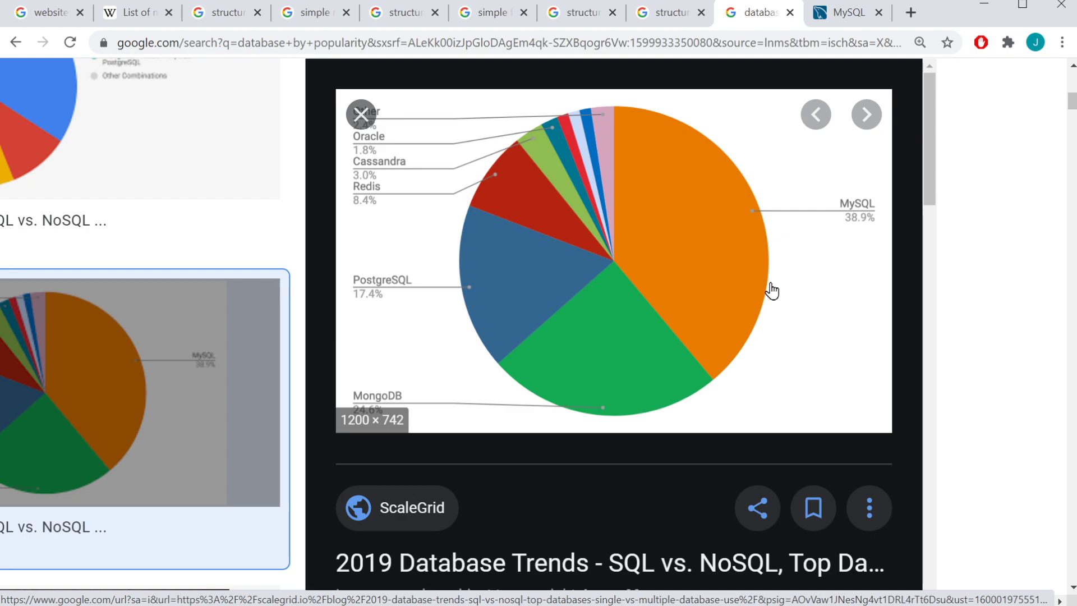
pyautogui.moveTo(489, 283)
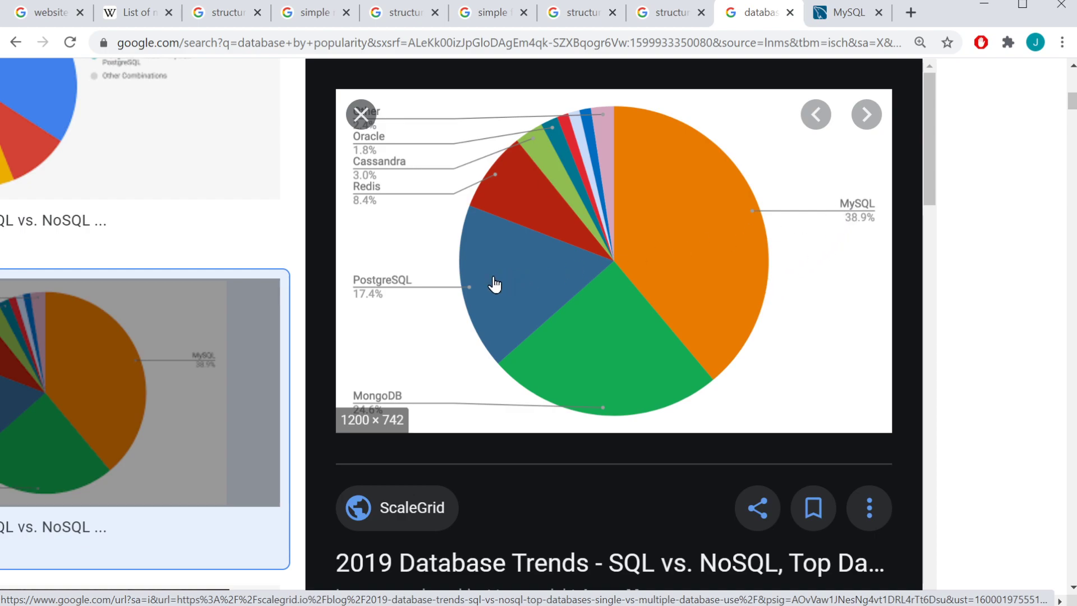
pyautogui.moveTo(792, 227)
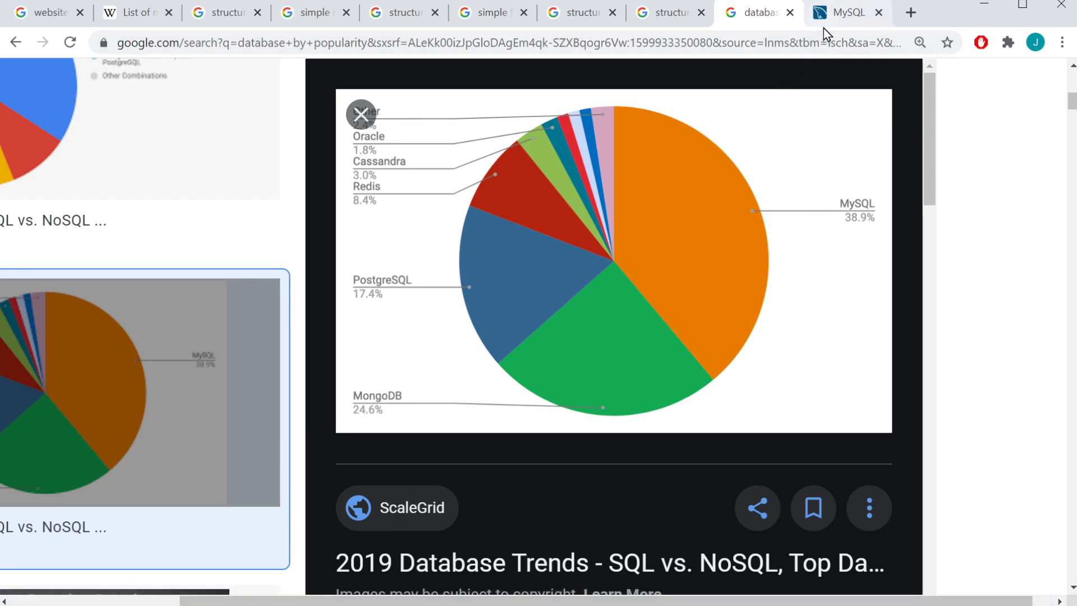
# Go to the open MySQL site tab and navigate to its Downloads page.
pyautogui.click(846, 12)
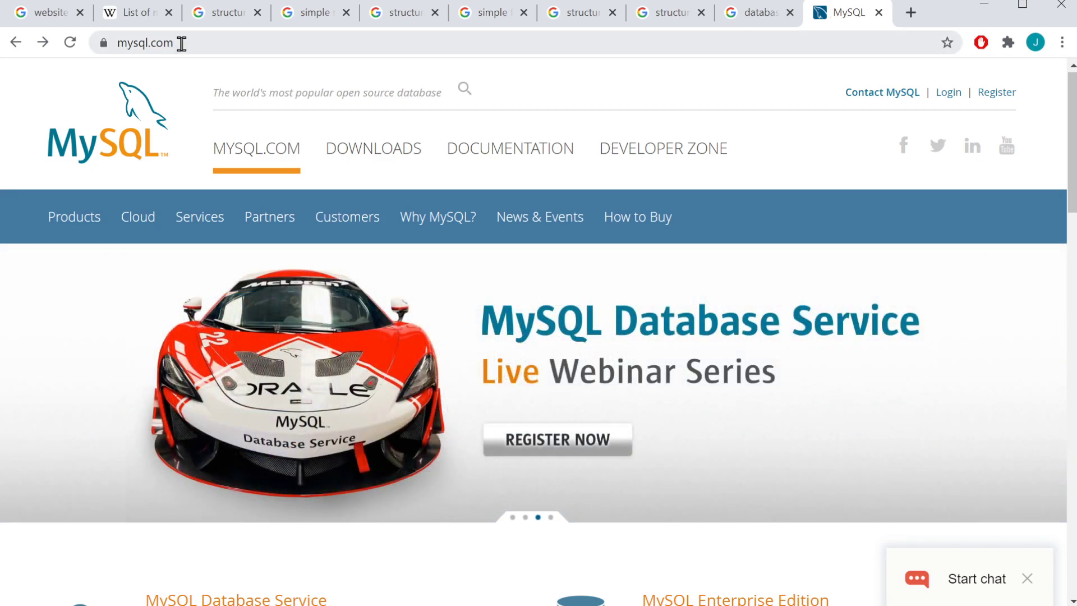
pyautogui.moveTo(398, 312)
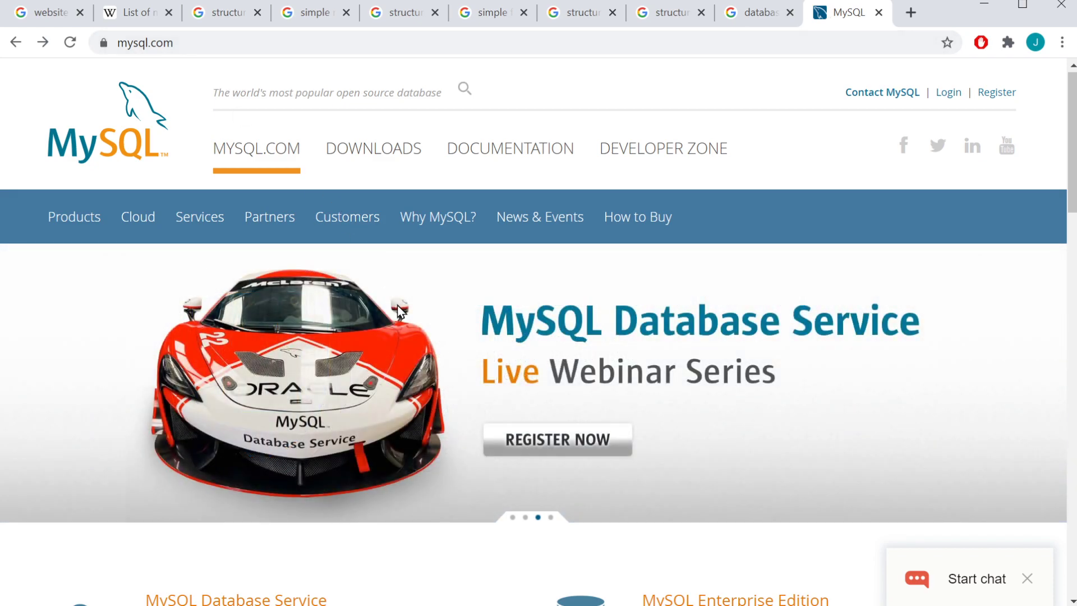
pyautogui.moveTo(388, 160)
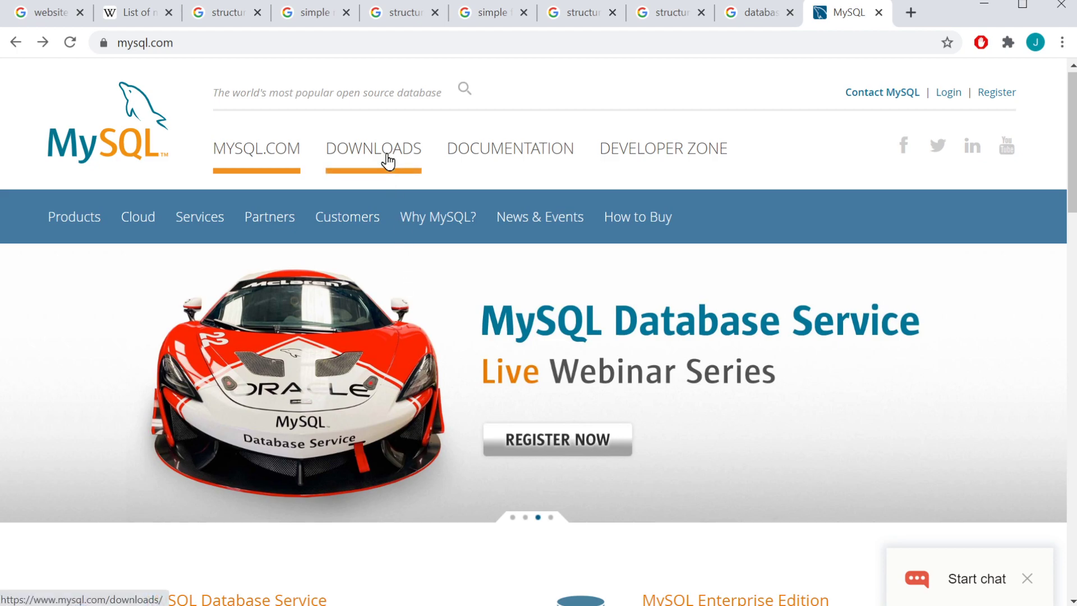
pyautogui.click(373, 149)
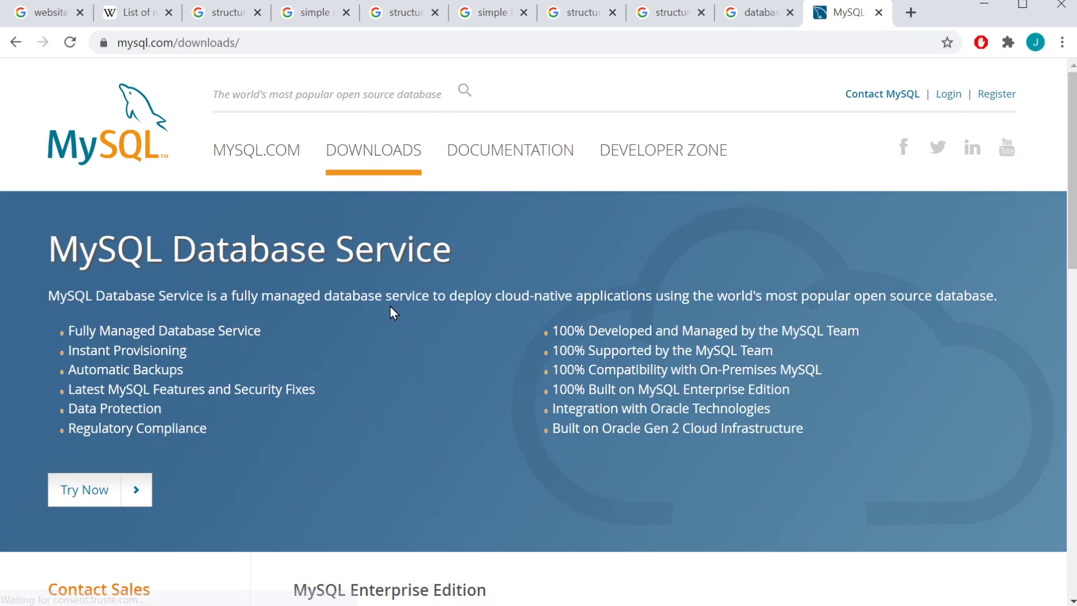
pyautogui.moveTo(362, 356)
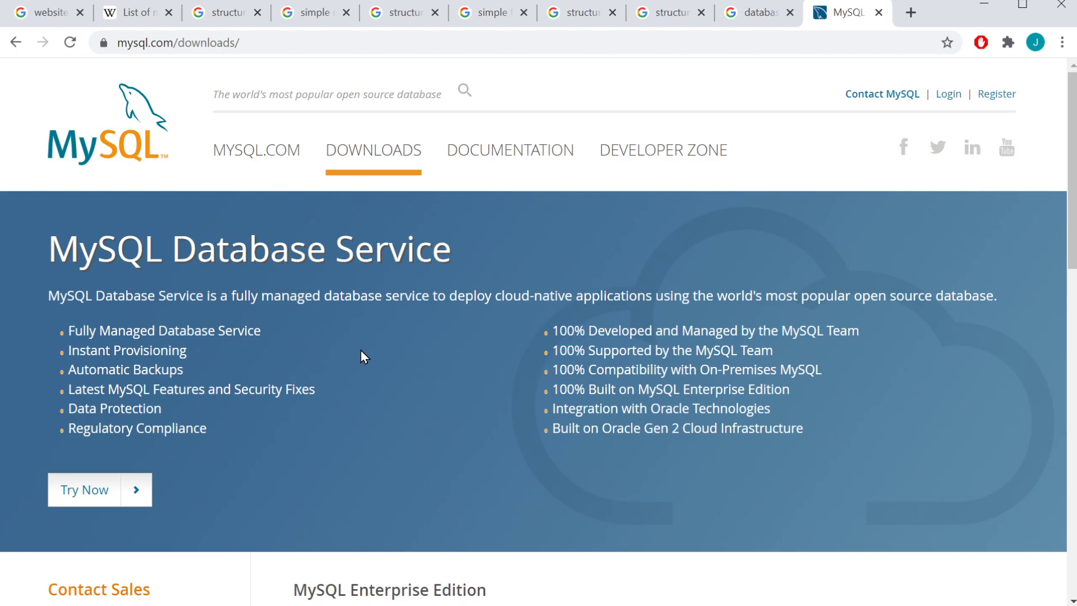
pyautogui.moveTo(343, 200)
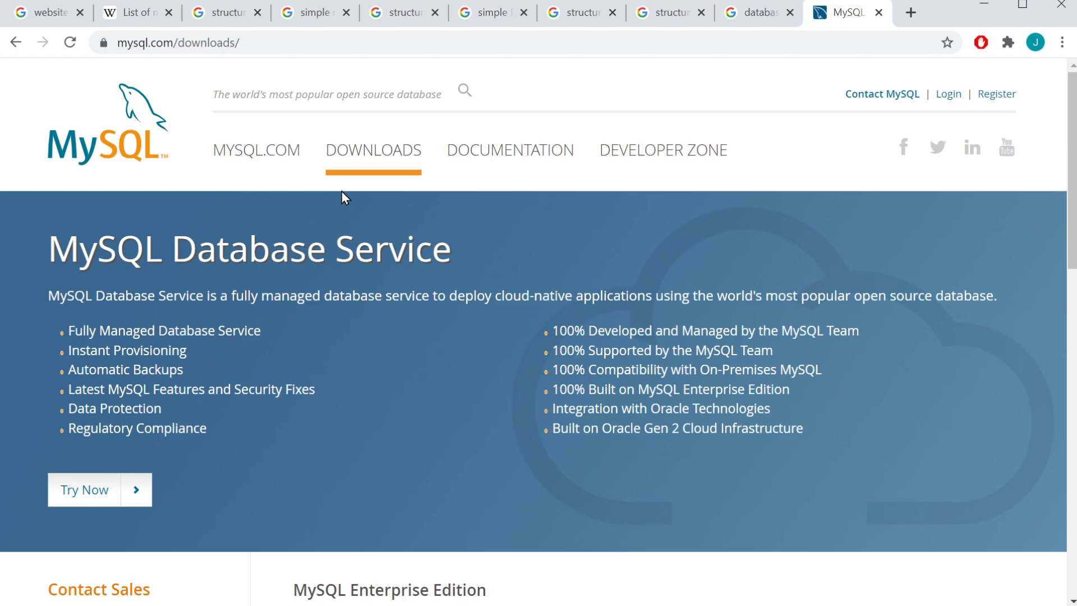
pyautogui.moveTo(397, 258)
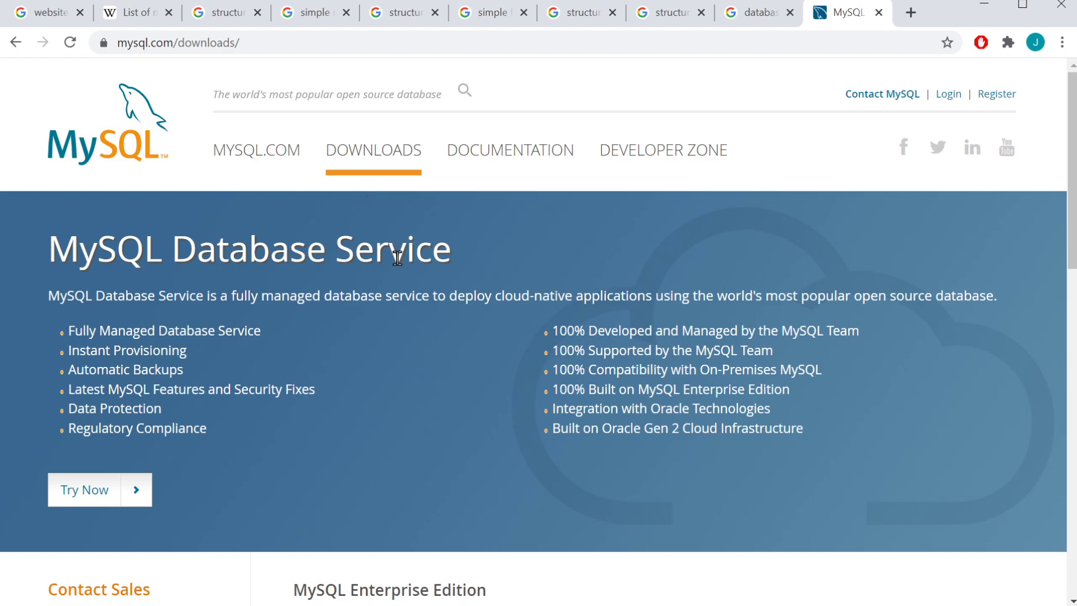
pyautogui.moveTo(377, 350)
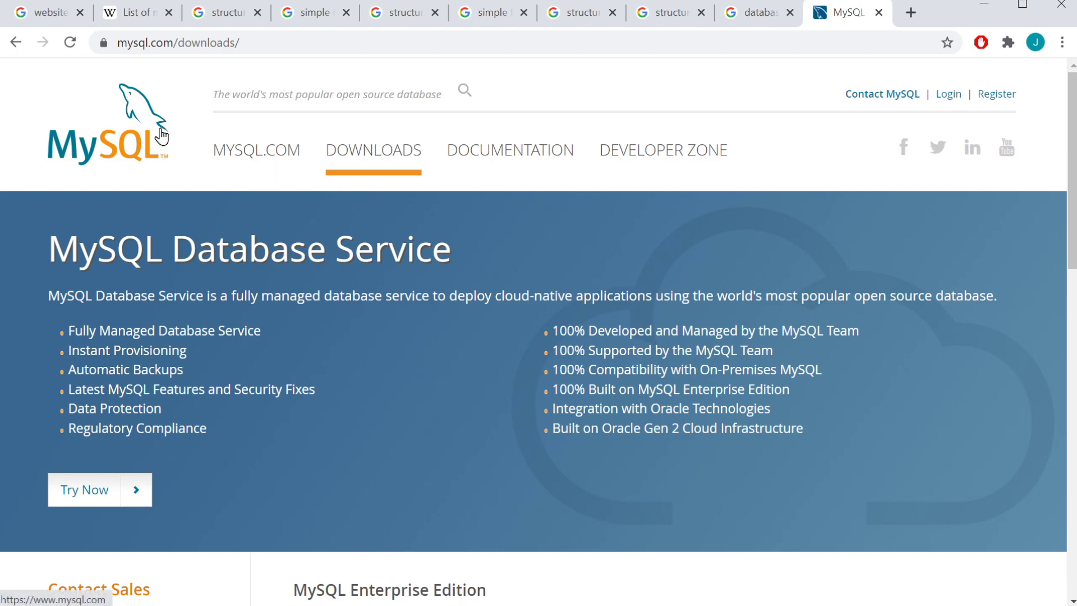
pyautogui.moveTo(625, 154)
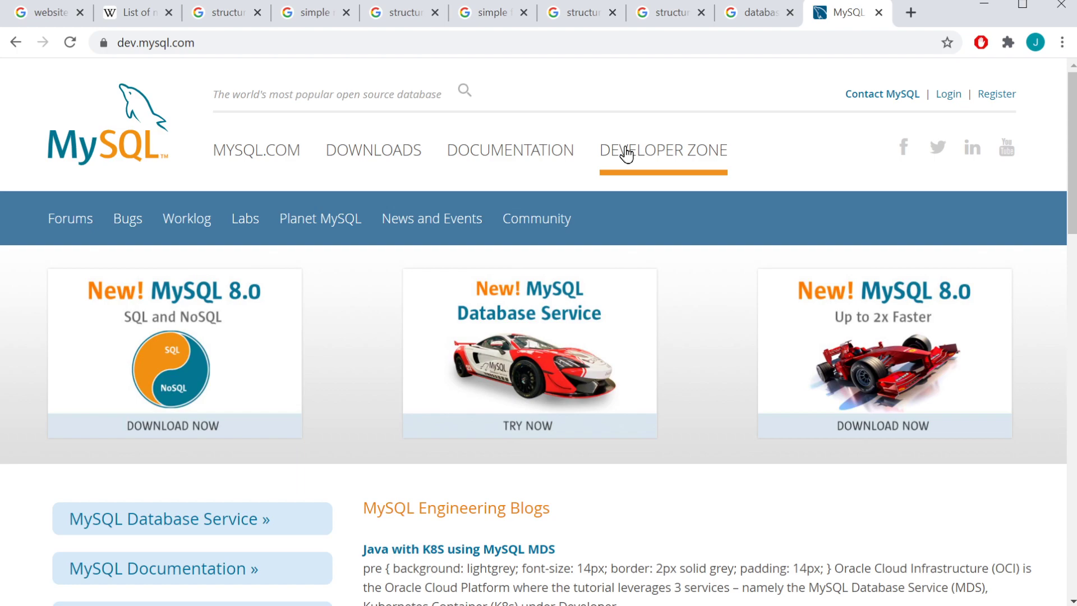
# Follow the 'MySQL Downloads »' link on dev.mysql.com to reach the Community Downloads list.
pyautogui.scroll(-3)
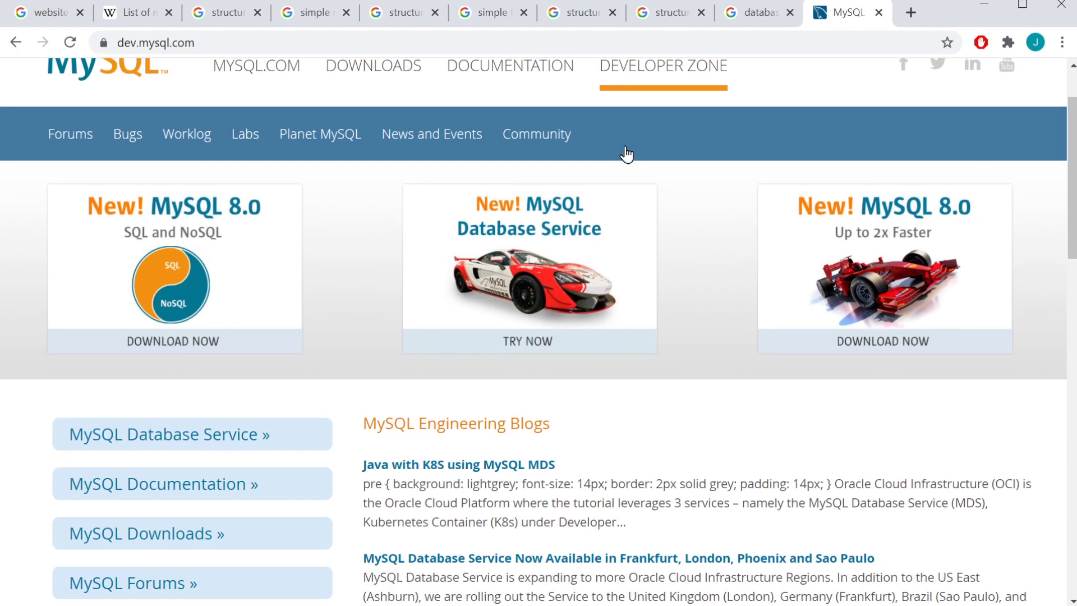
pyautogui.scroll(-3)
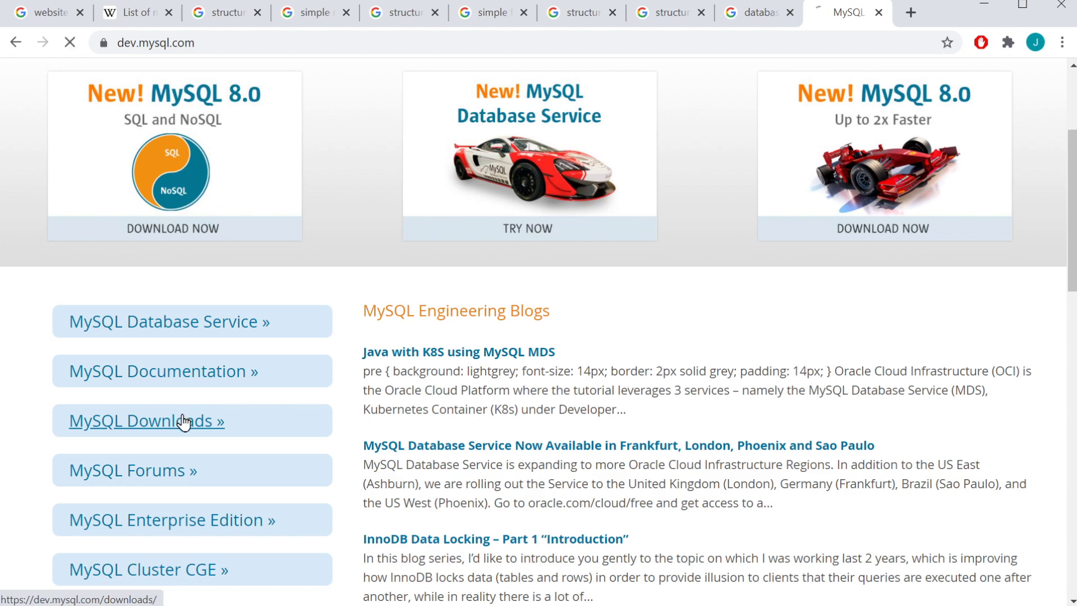
pyautogui.click(146, 420)
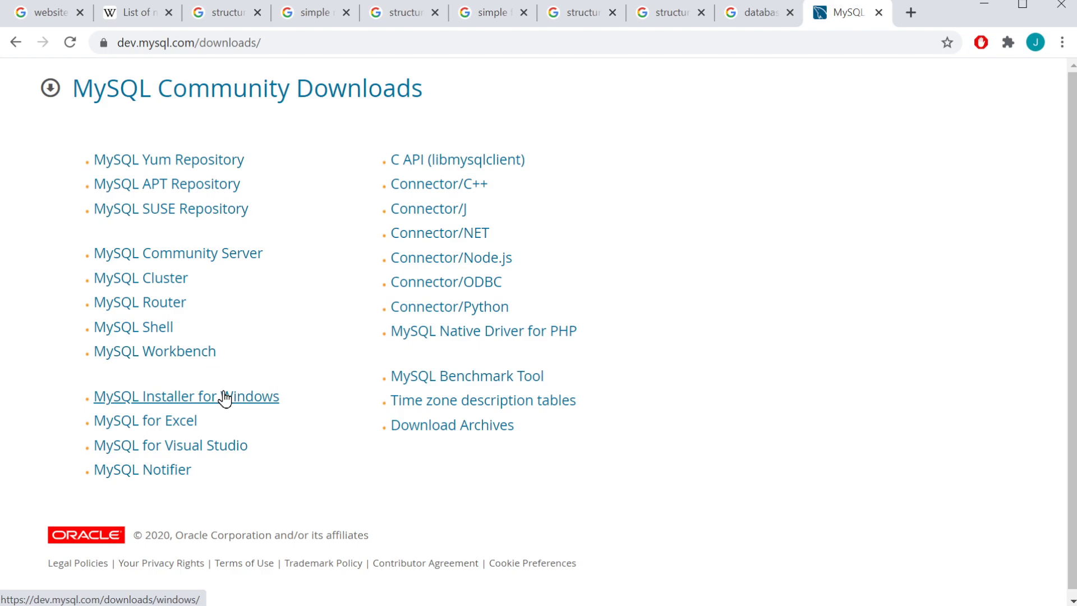
# Open the MySQL Installer for Windows 8.0.21 download page from the Community Downloads list.
pyautogui.click(186, 396)
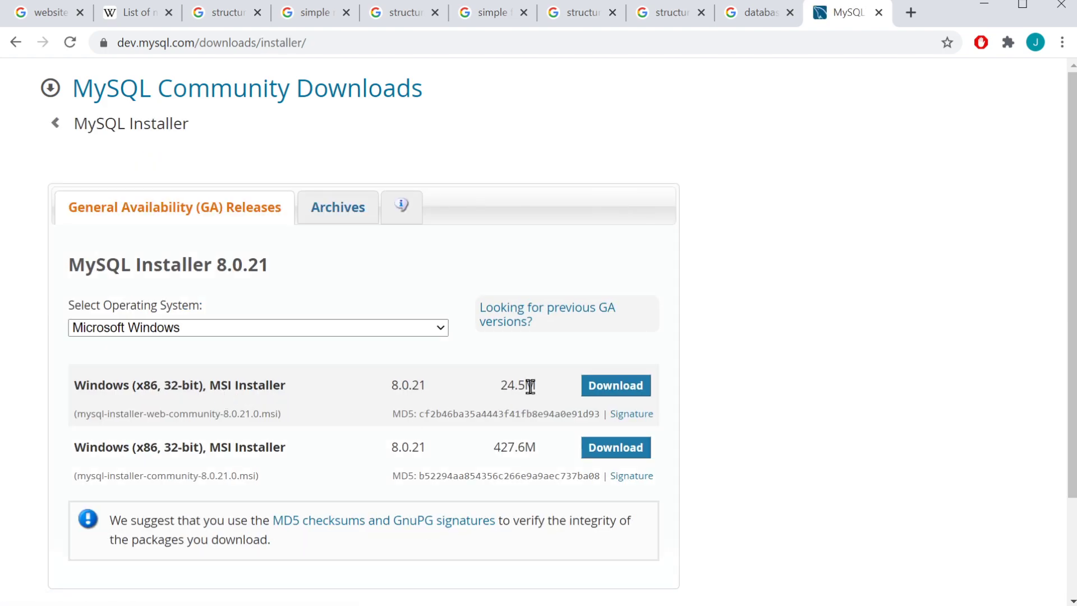
pyautogui.moveTo(599, 388)
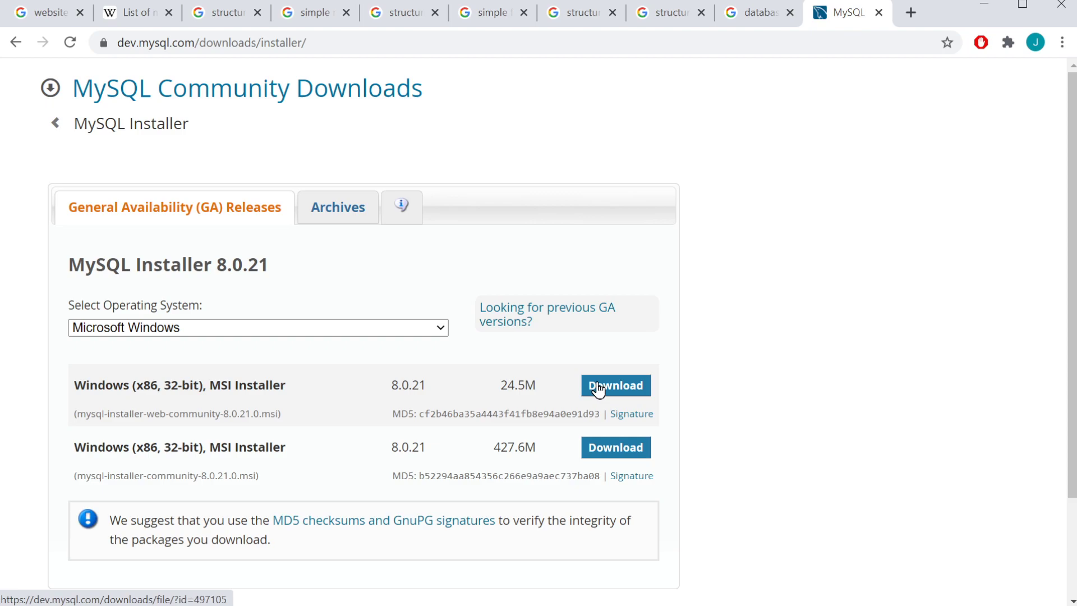
pyautogui.moveTo(631, 390)
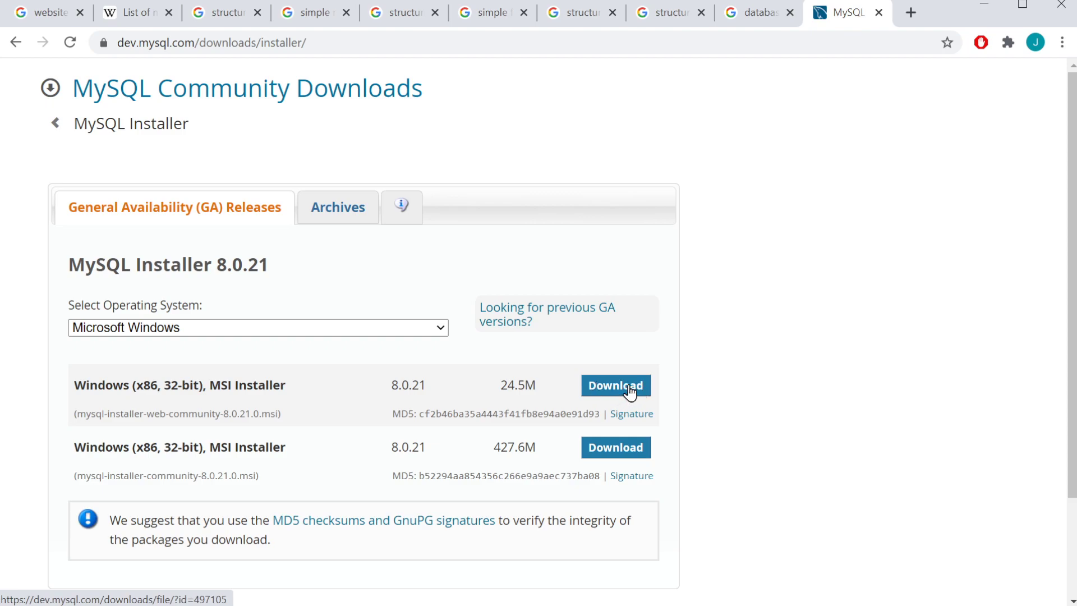
pyautogui.moveTo(238, 592)
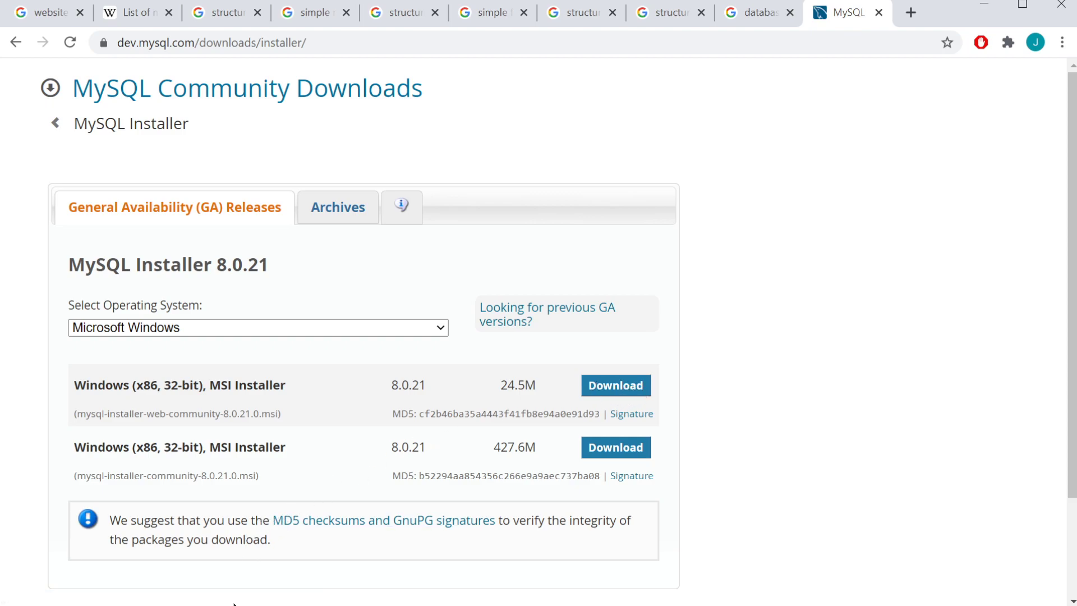
pyautogui.moveTo(162, 583)
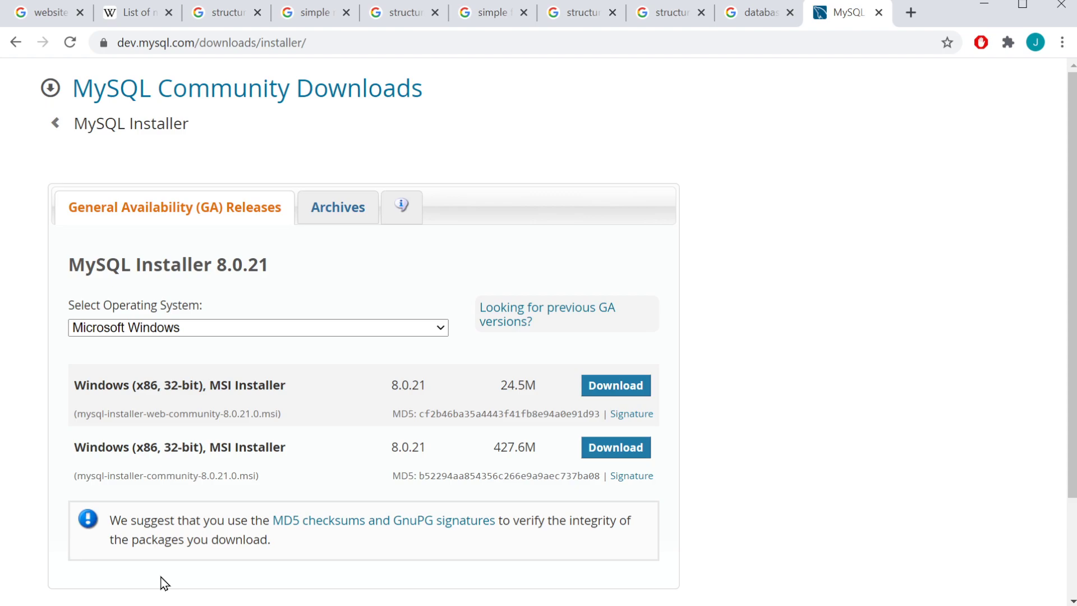